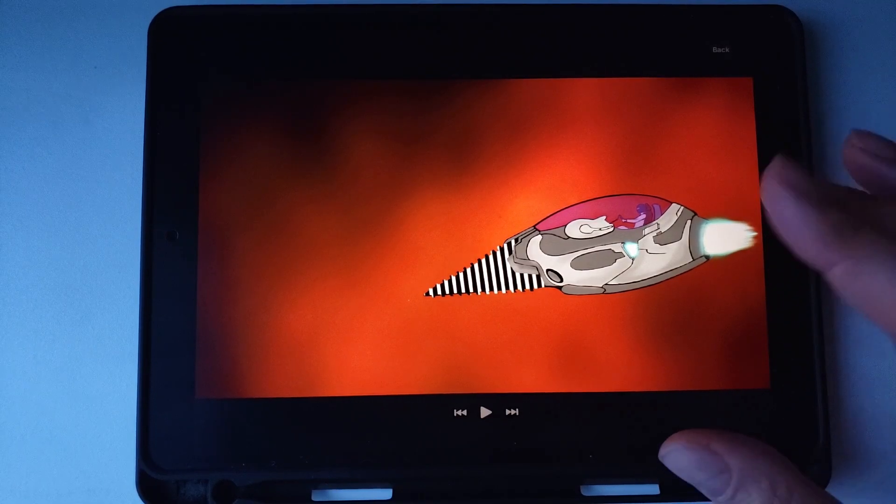
# Step: Preview the finished drill-ship animation, playing and pausing it a couple of times
pyautogui.click(486, 411)
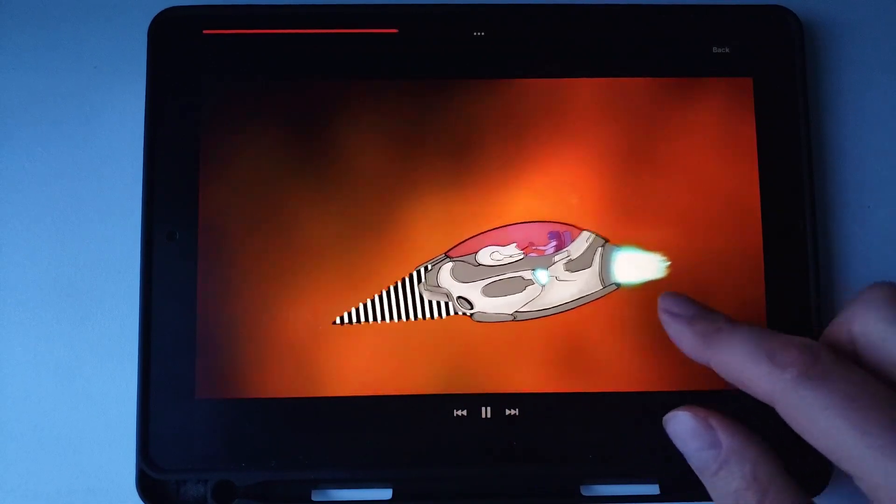
pyautogui.click(487, 412)
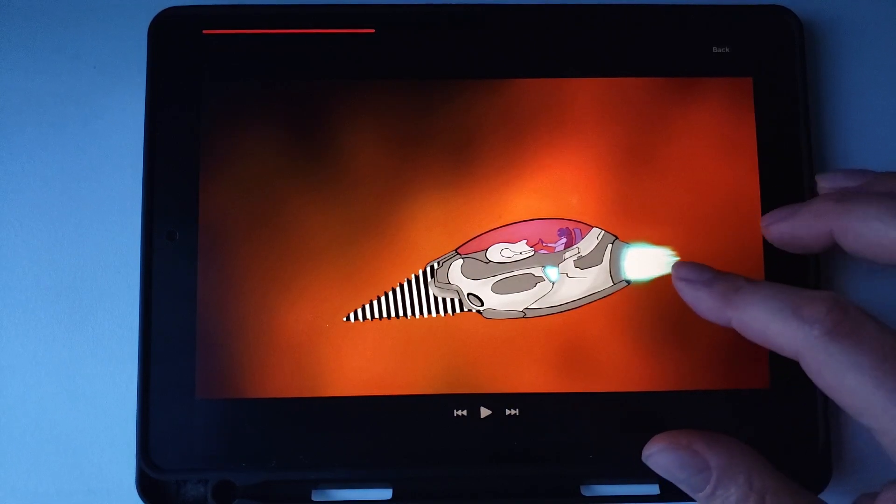
pyautogui.click(487, 412)
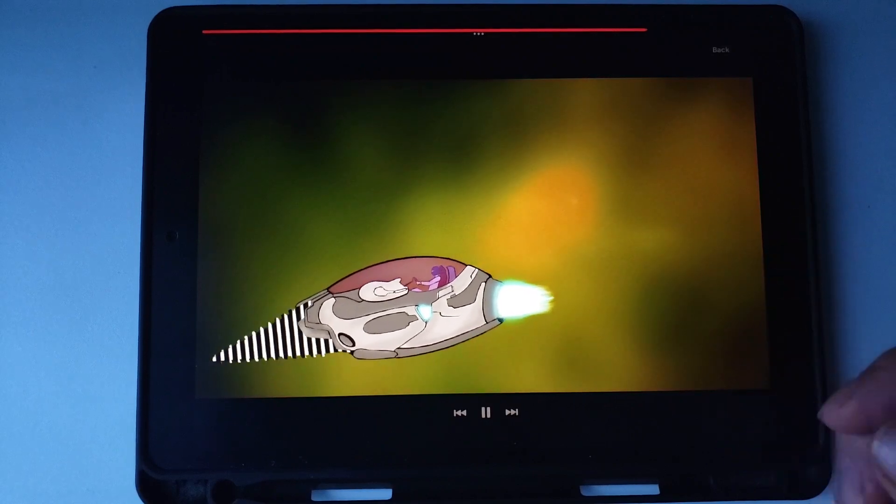
pyautogui.click(486, 411)
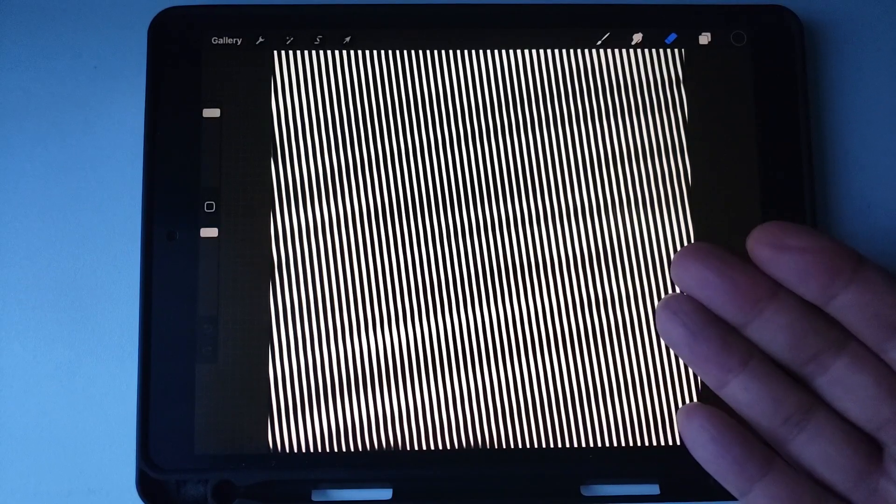
# Step: Hide the stripe Pattern layer in the Layers panel
pyautogui.click(704, 39)
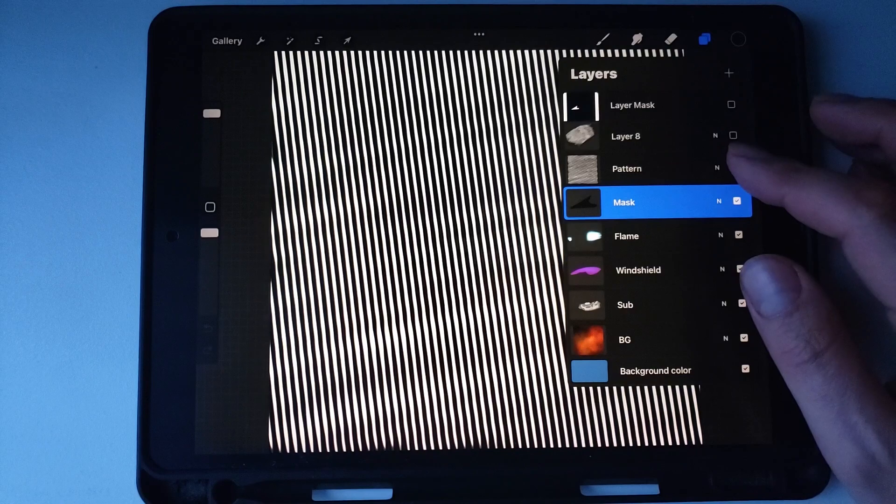
pyautogui.click(628, 168)
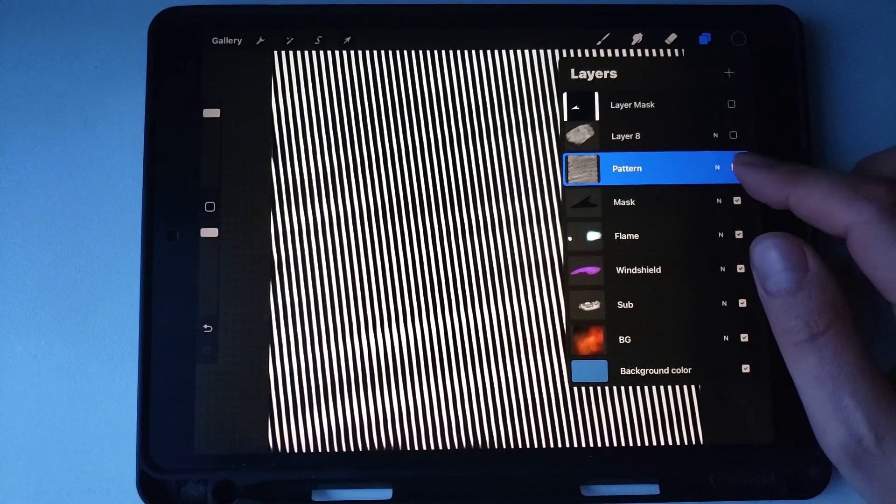
pyautogui.click(737, 167)
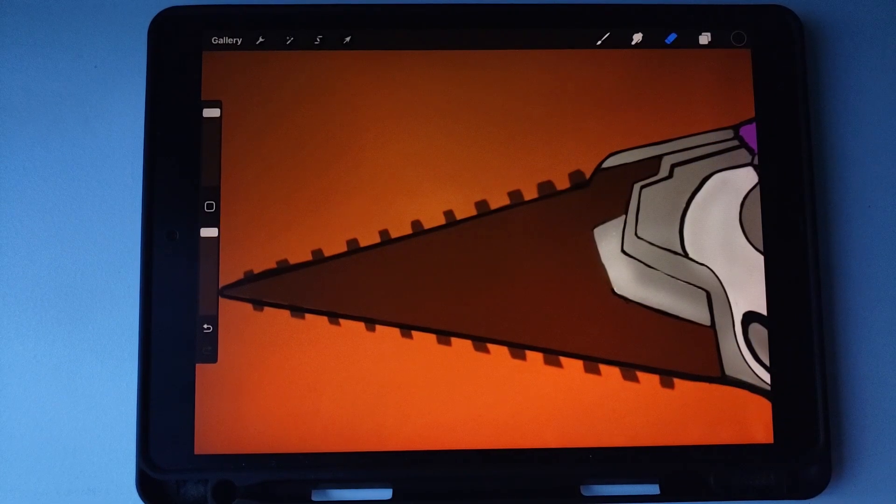
pyautogui.click(704, 39)
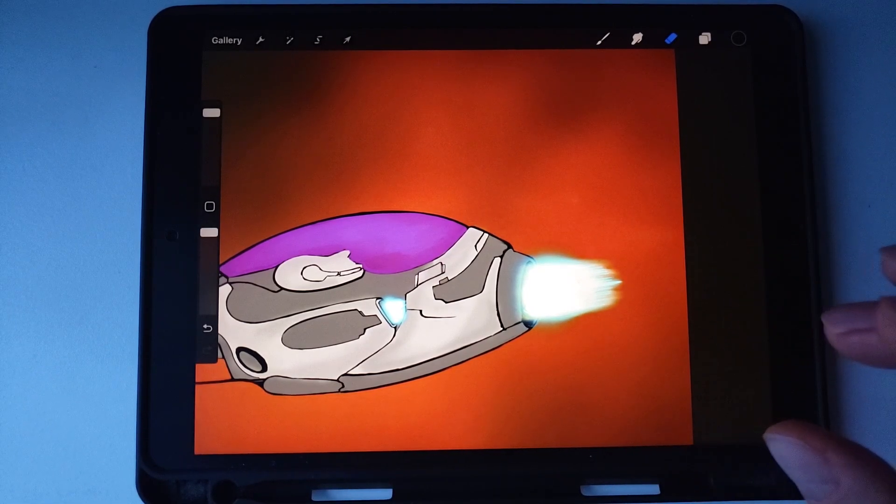
# Step: Hide the Flame, Windshield and Sub layers (checking Windshield's blend mode), leaving only the orange background
pyautogui.click(704, 38)
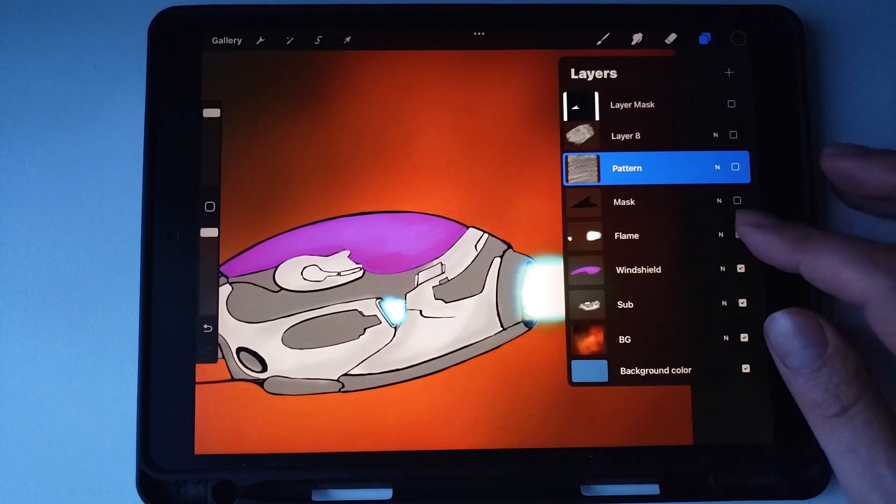
pyautogui.click(741, 269)
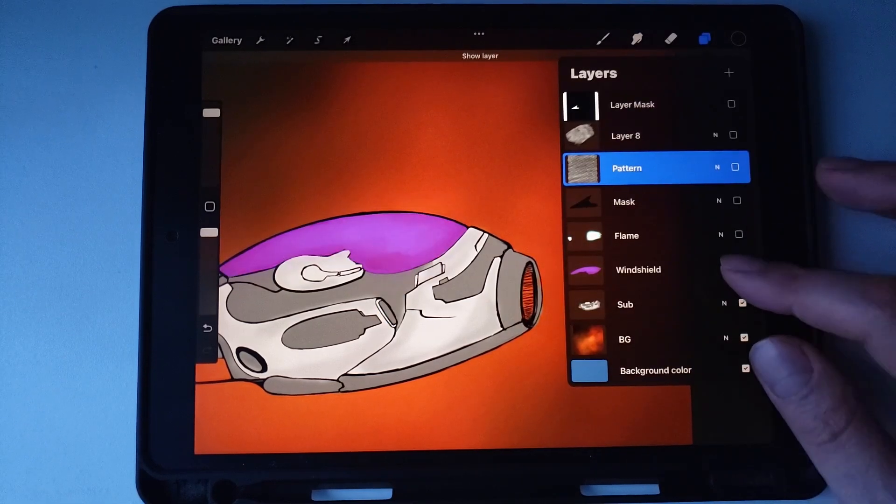
pyautogui.click(741, 269)
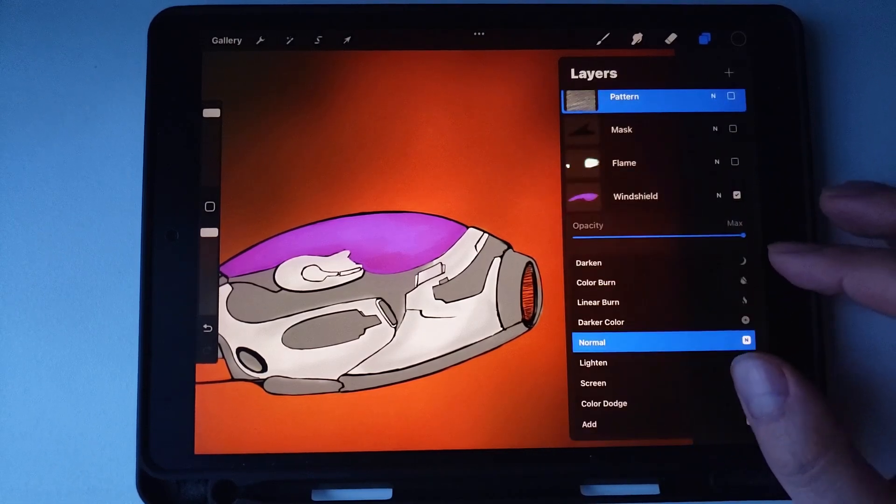
pyautogui.moveTo(754, 236); pyautogui.dragTo(657, 235)
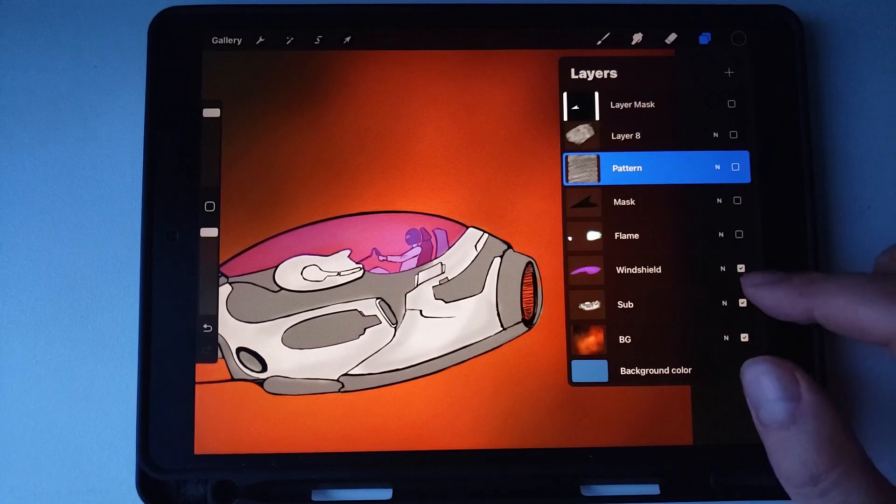
pyautogui.click(745, 370)
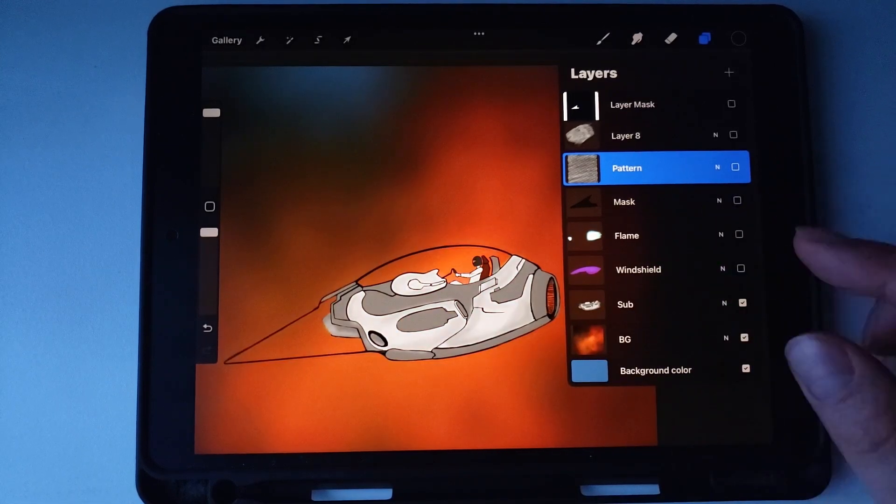
pyautogui.click(743, 304)
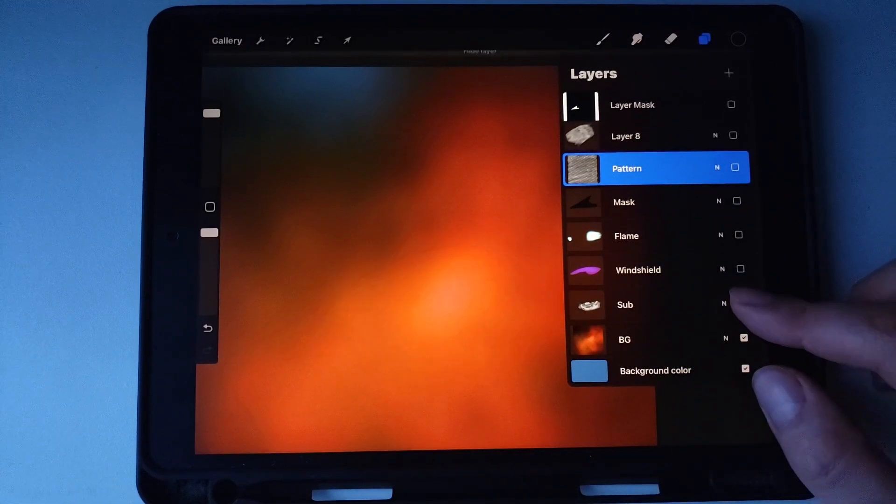
pyautogui.click(742, 303)
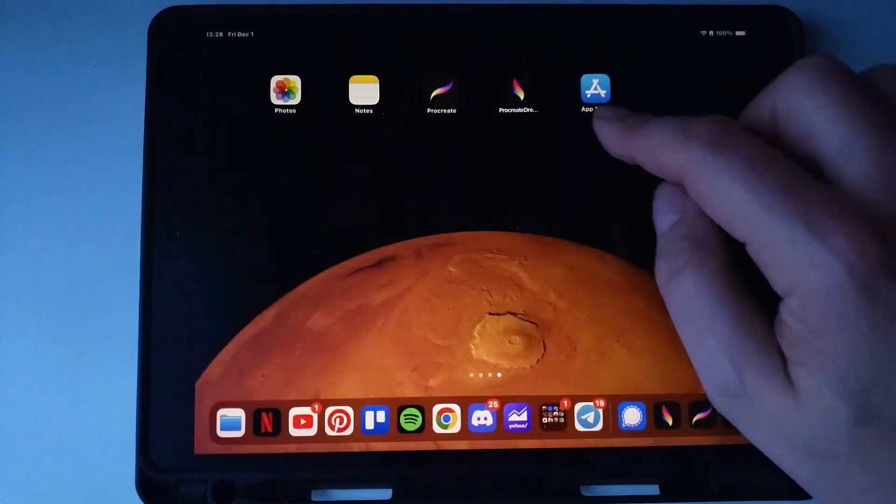
# Step: Launch Procreate Dreams from the Home Screen
pyautogui.click(518, 91)
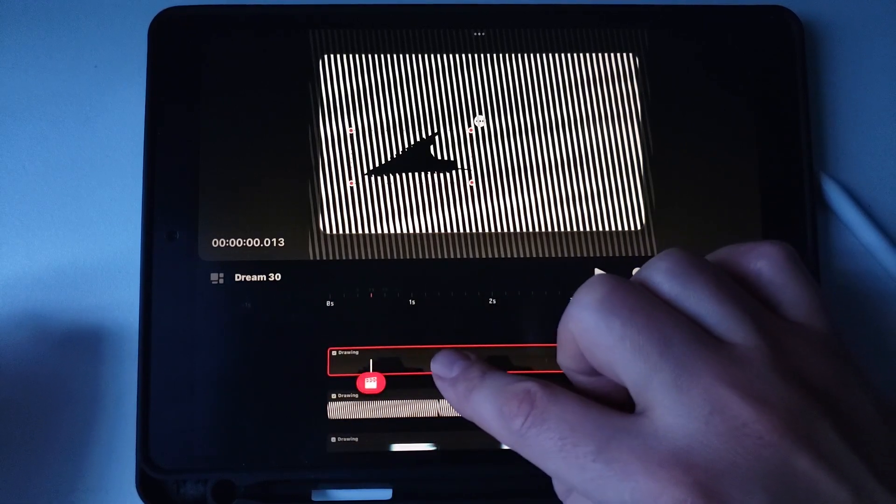
# Step: Turn the drill shape track into a layer mask over the stripes track so stripes show only inside the drill
pyautogui.click(434, 363)
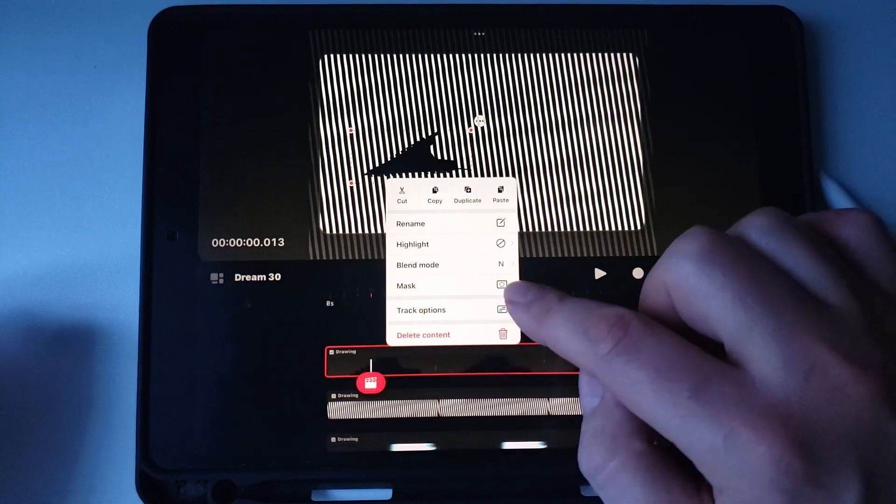
pyautogui.click(406, 286)
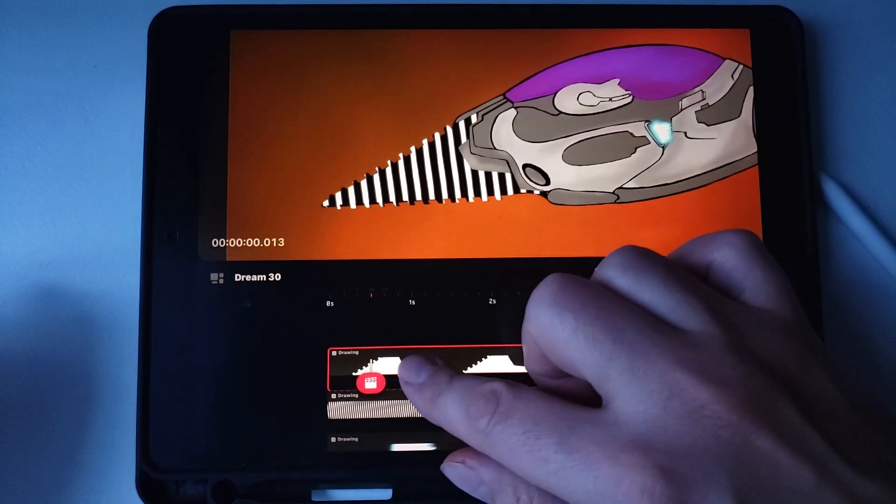
pyautogui.click(417, 369)
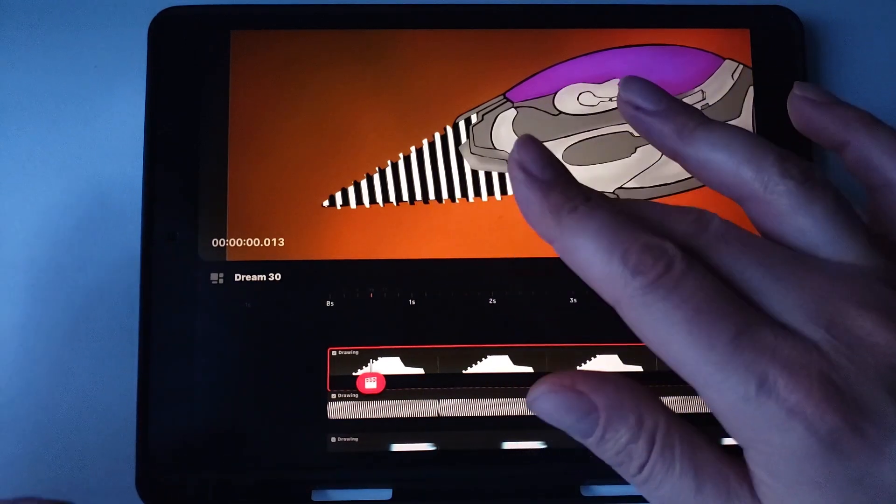
pyautogui.click(401, 366)
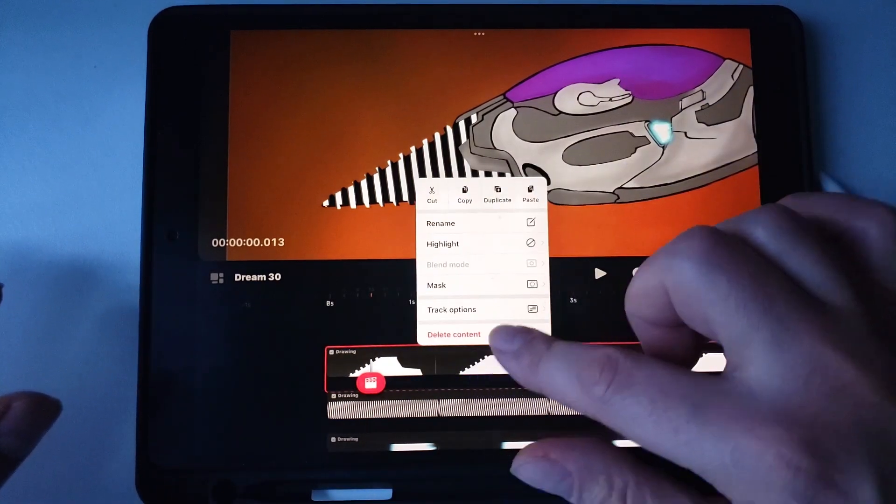
pyautogui.click(437, 285)
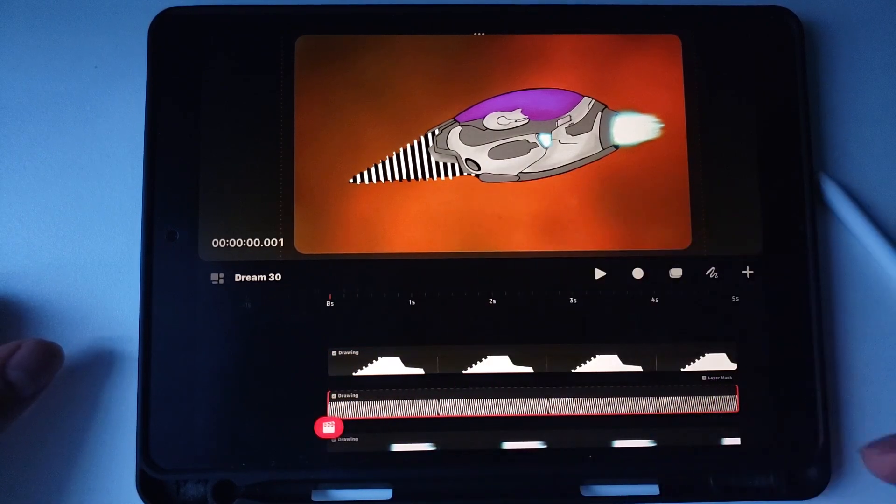
pyautogui.moveTo(332, 398); pyautogui.dragTo(628, 401)
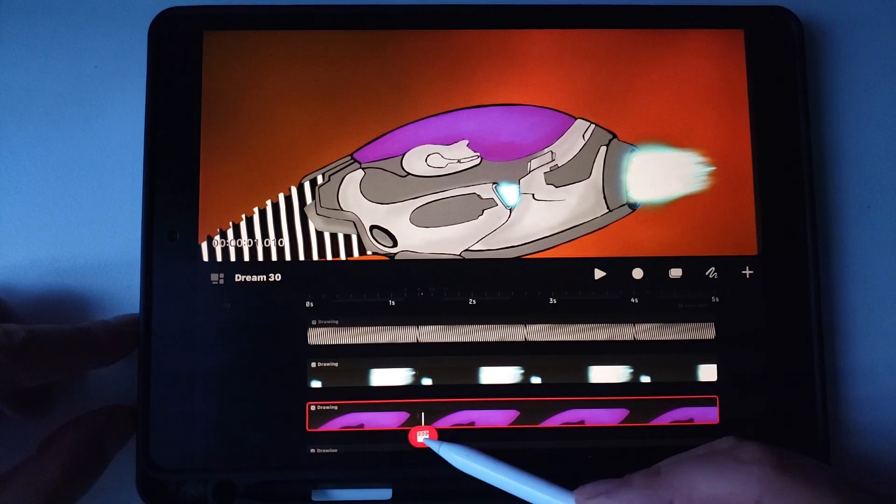
# Step: Add an Opacity live filter to the windshield and lower it so the pilot shows through
pyautogui.click(423, 436)
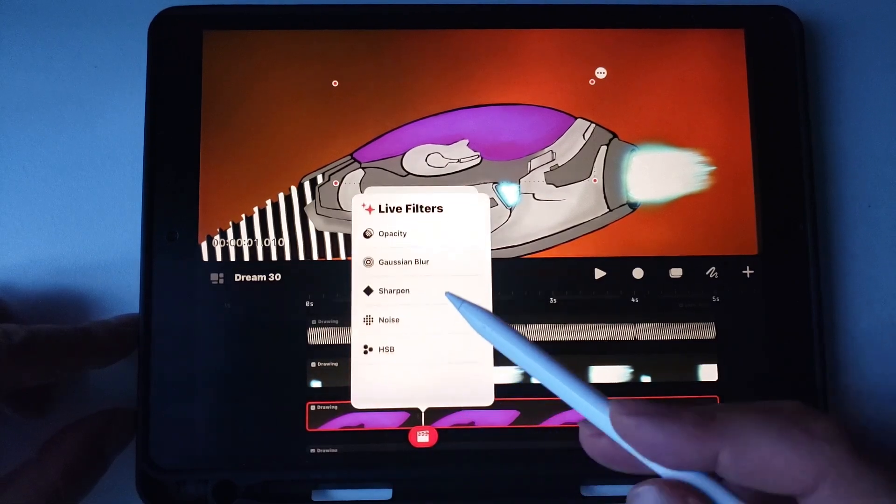
pyautogui.click(394, 233)
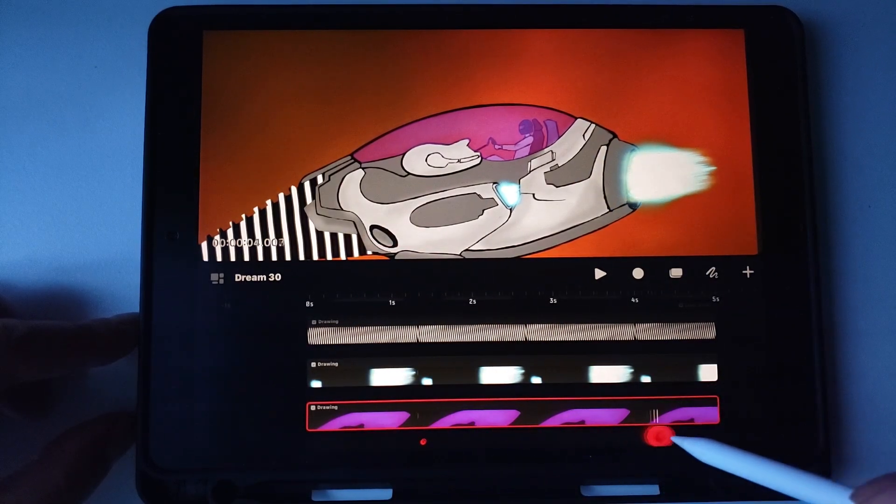
pyautogui.moveTo(661, 437); pyautogui.dragTo(551, 437)
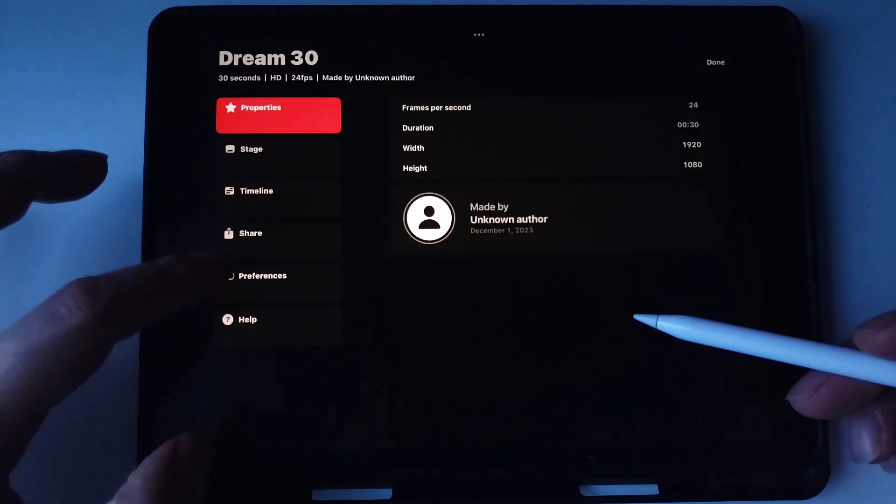
# Step: Close the Dream 30 properties and return to the timeline
pyautogui.click(277, 275)
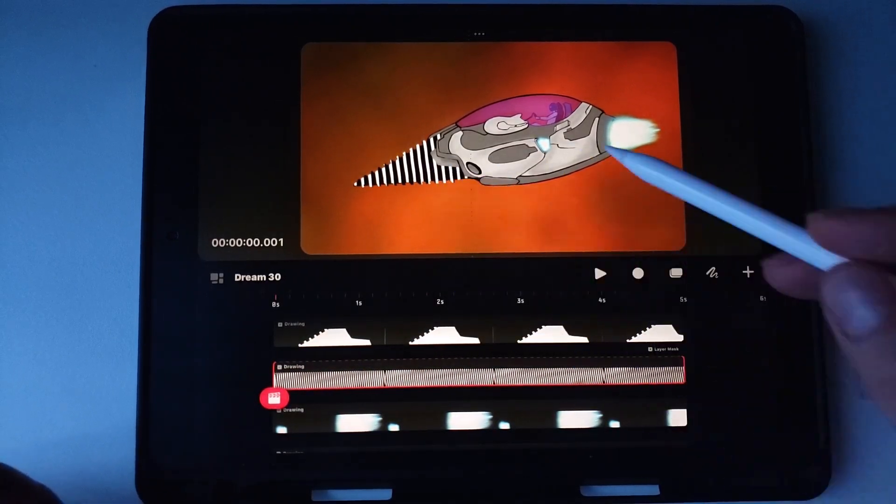
# Step: Add a Move action to the striped drill track and expand its Move and Scale keyframes
pyautogui.click(276, 398)
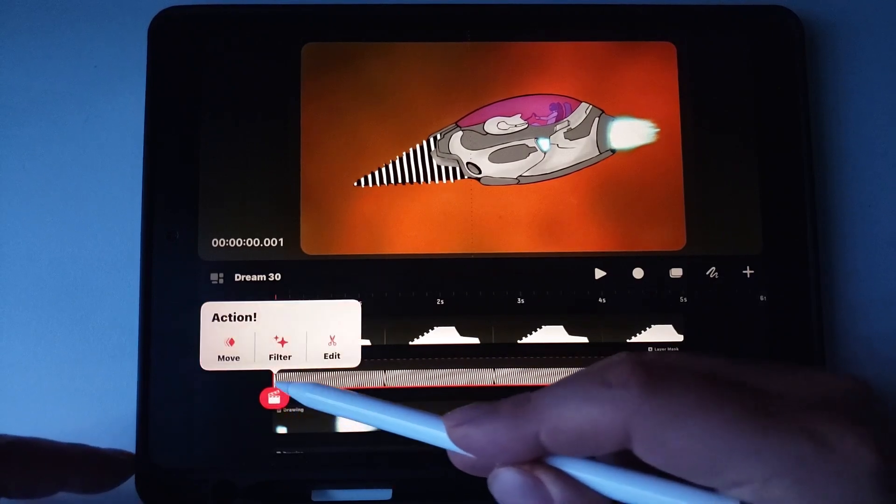
pyautogui.click(228, 349)
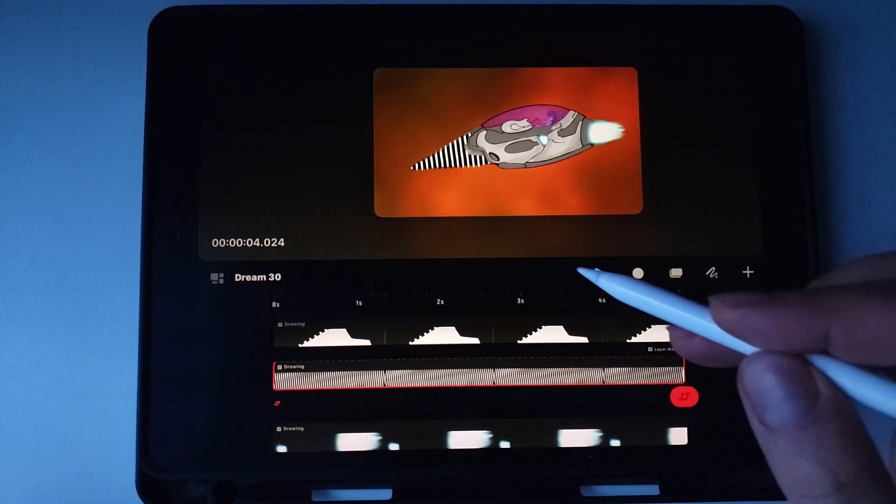
pyautogui.click(684, 398)
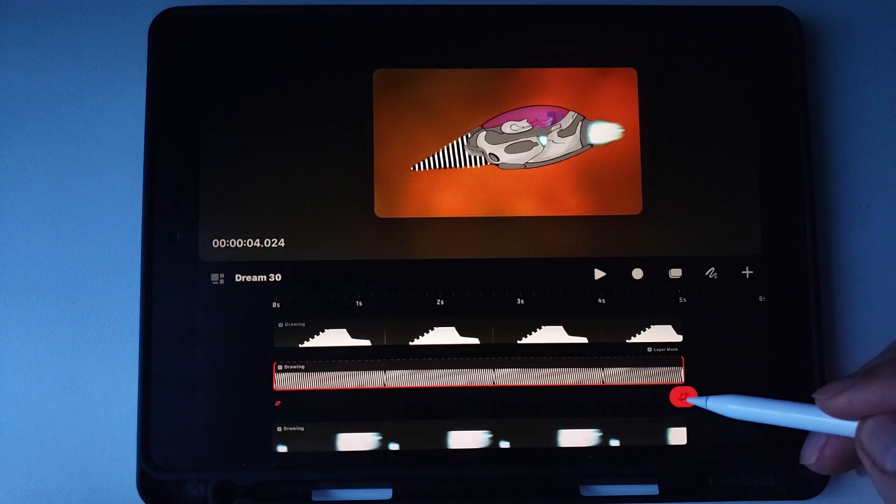
pyautogui.click(685, 398)
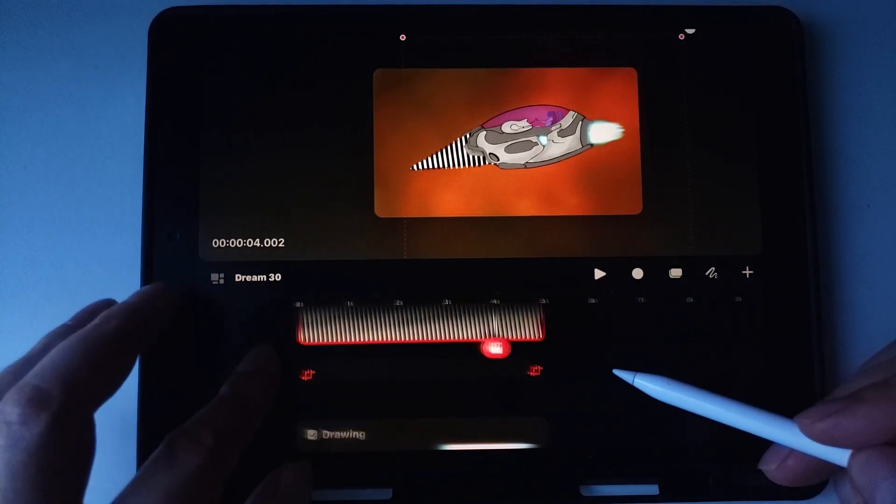
# Step: Set easing on all of the drill stripes' Move and Scale keyframes and preview the eased motion
pyautogui.click(600, 275)
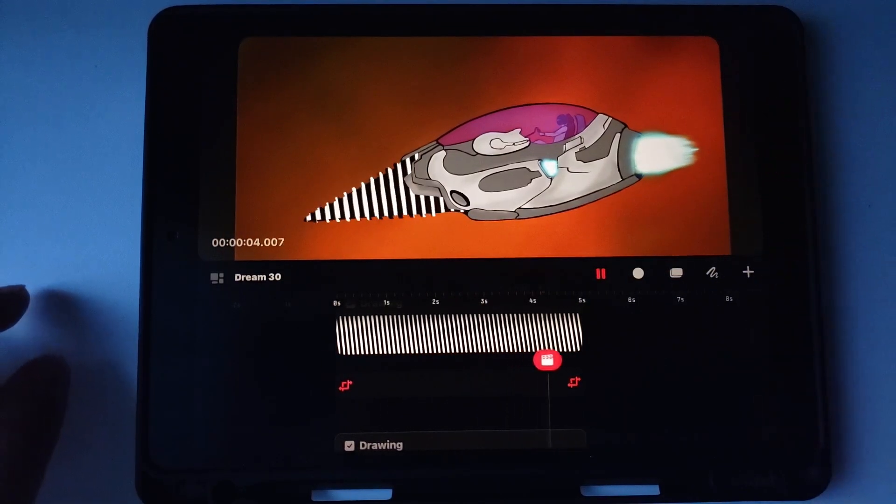
pyautogui.moveTo(547, 361); pyautogui.dragTo(402, 364)
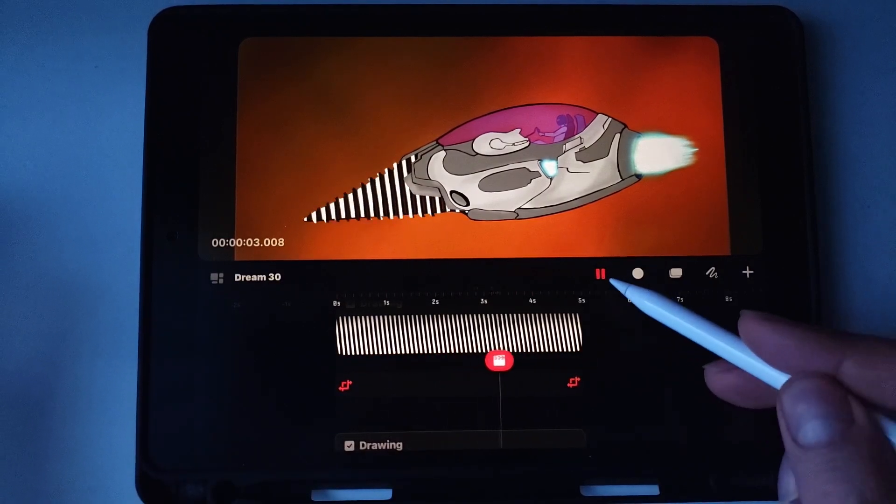
pyautogui.click(601, 273)
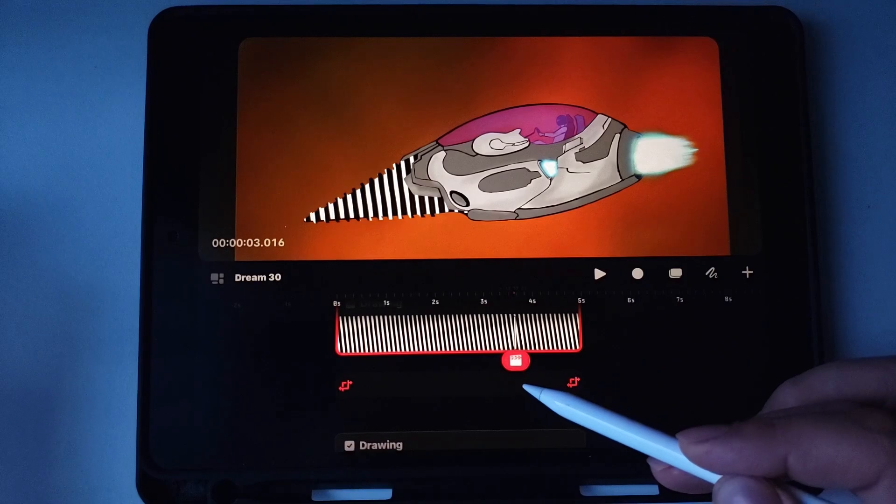
pyautogui.click(515, 361)
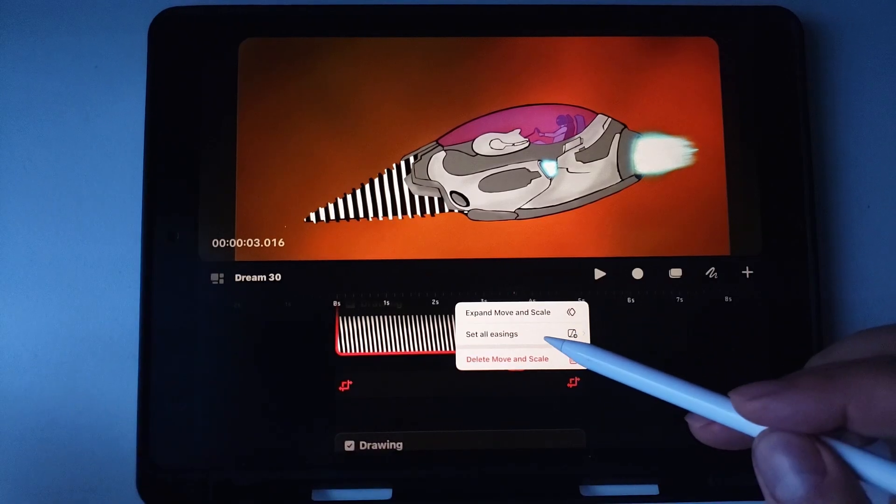
pyautogui.click(491, 335)
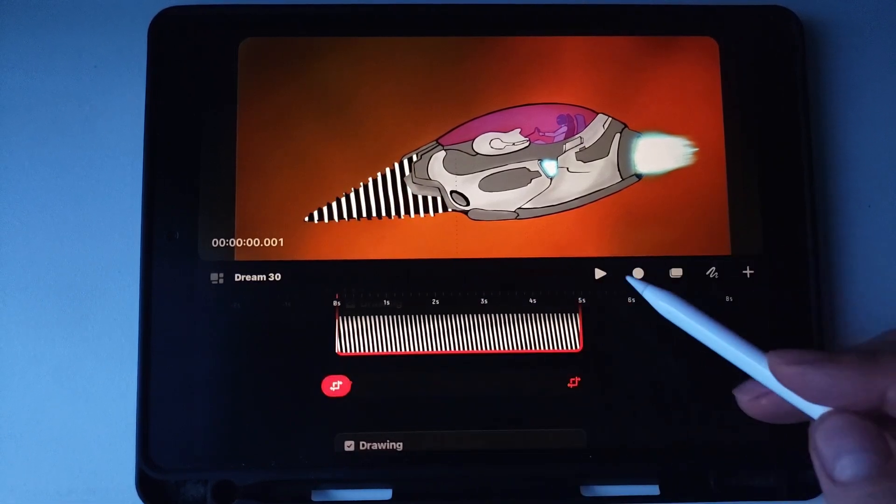
pyautogui.click(601, 275)
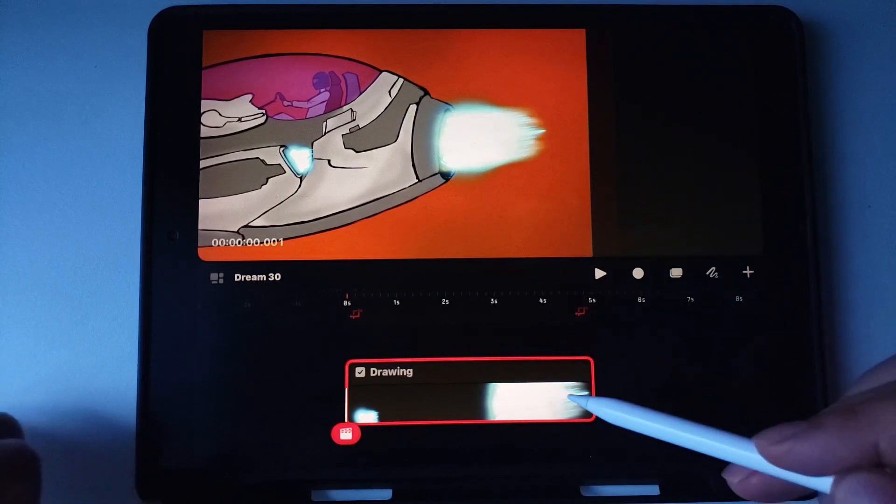
# Step: Select the thruster drawing and set the stage background colour to Transparent
pyautogui.click(359, 372)
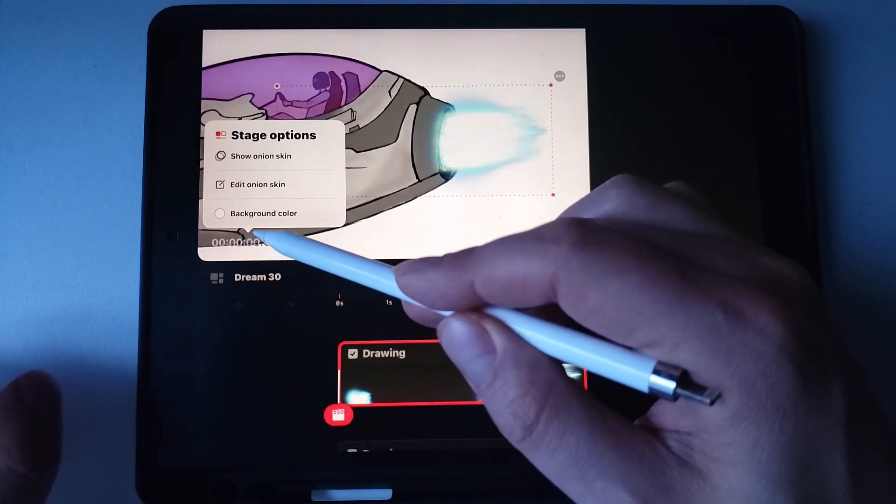
pyautogui.click(264, 213)
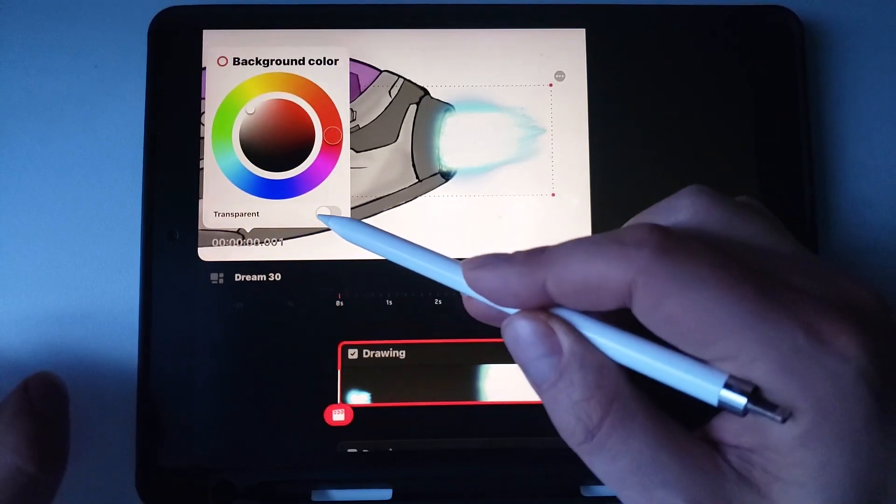
pyautogui.click(329, 214)
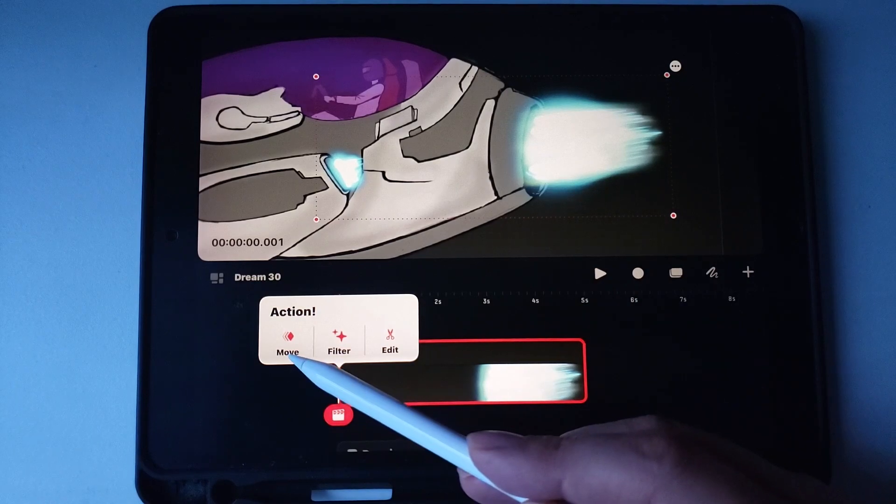
# Step: Add a Warp motion action to the thruster drawing with 5 horizontal and 4 vertical controls
pyautogui.click(287, 343)
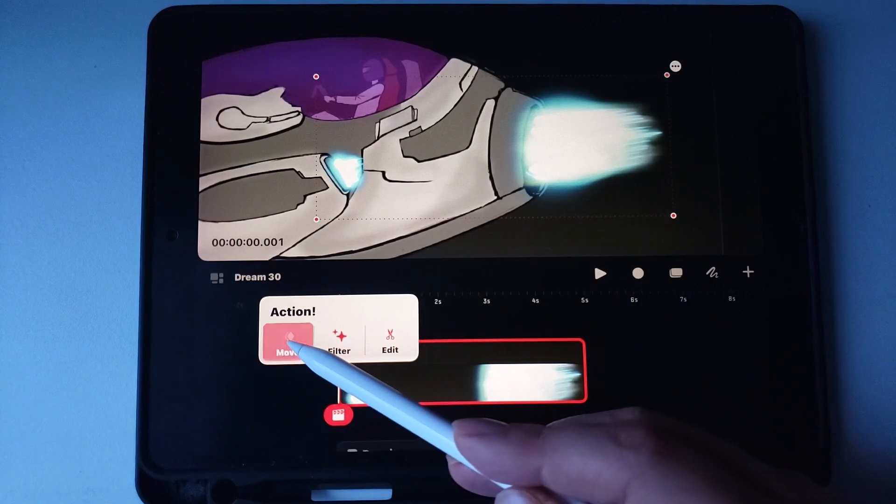
pyautogui.click(287, 343)
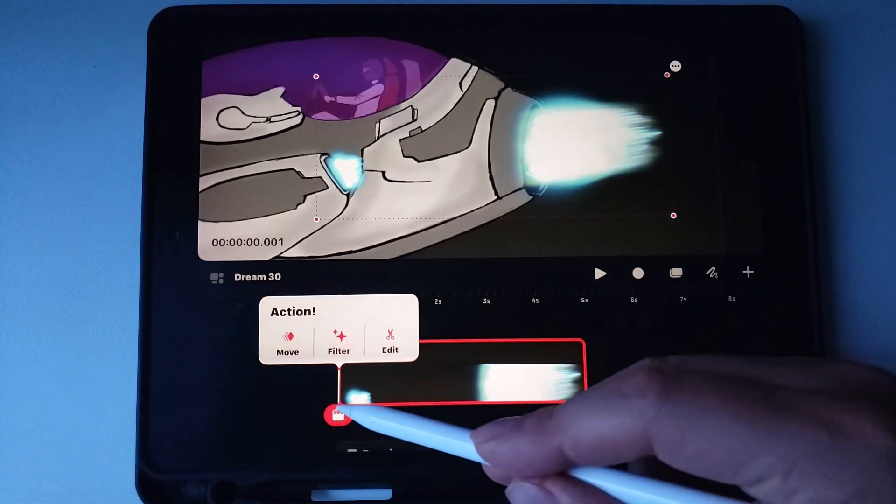
pyautogui.click(288, 343)
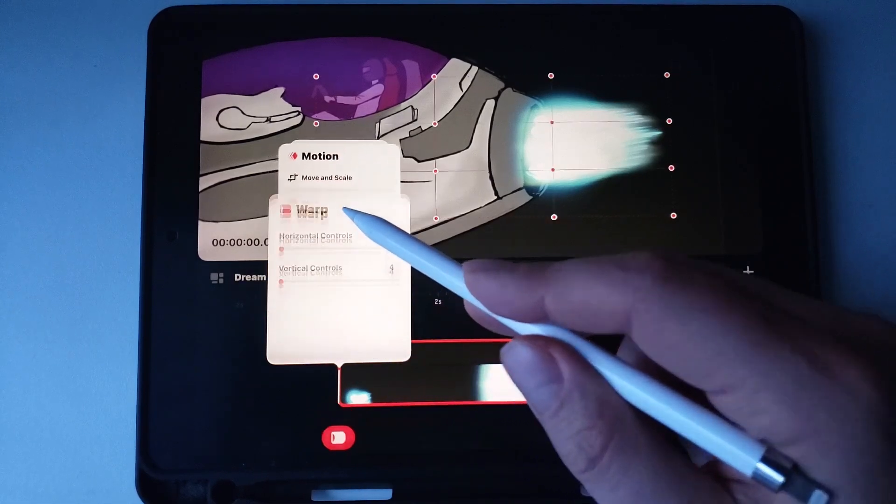
pyautogui.click(312, 210)
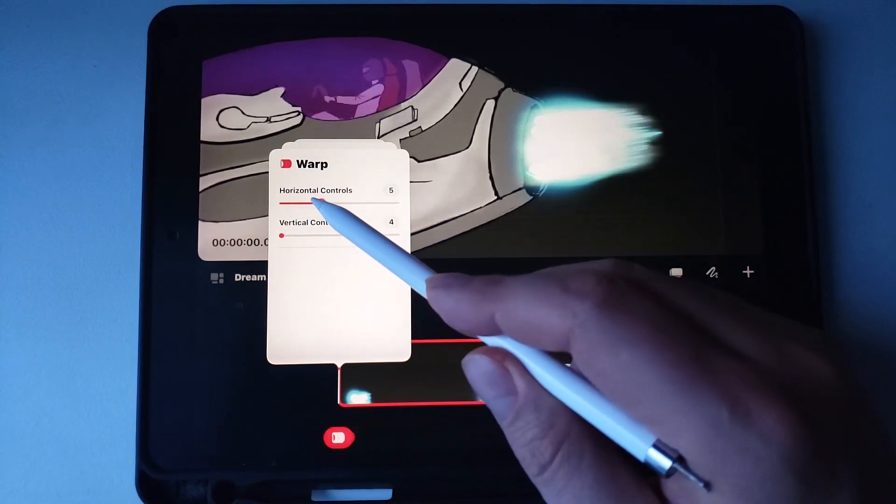
pyautogui.moveTo(320, 203); pyautogui.dragTo(399, 203)
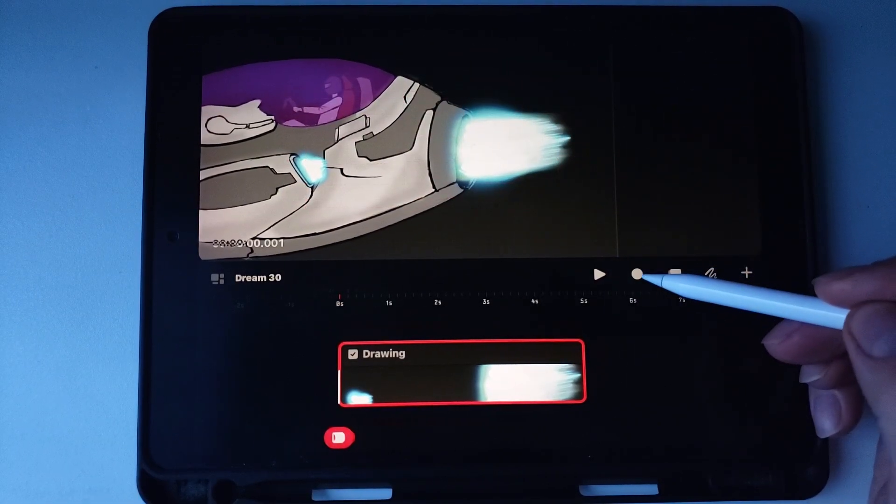
# Step: Record a live performance warping the flame's points so the thruster flickers over time
pyautogui.click(636, 274)
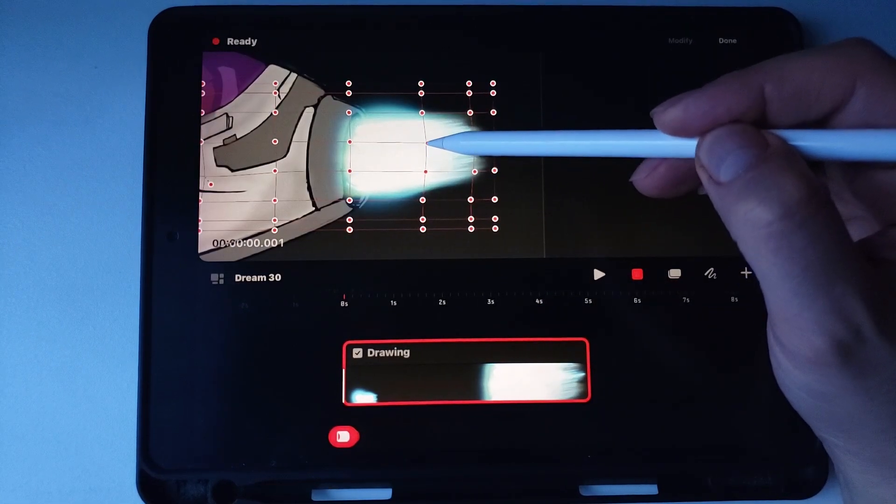
pyautogui.click(600, 275)
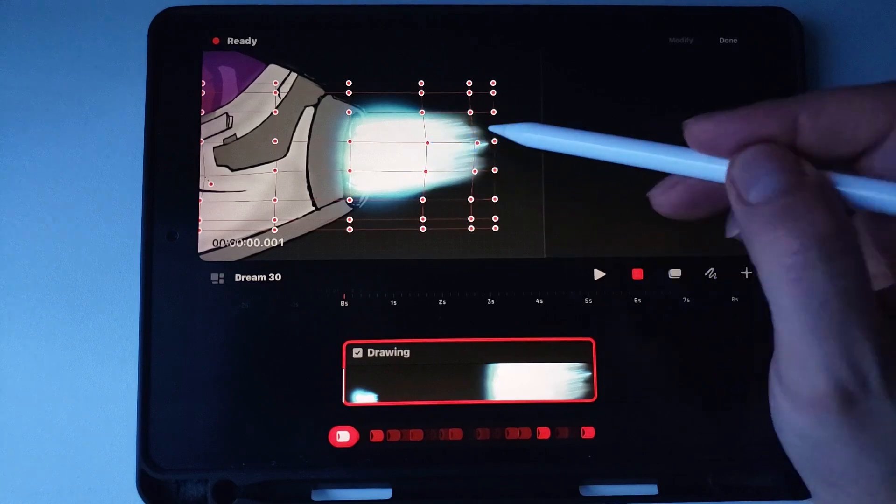
pyautogui.click(601, 274)
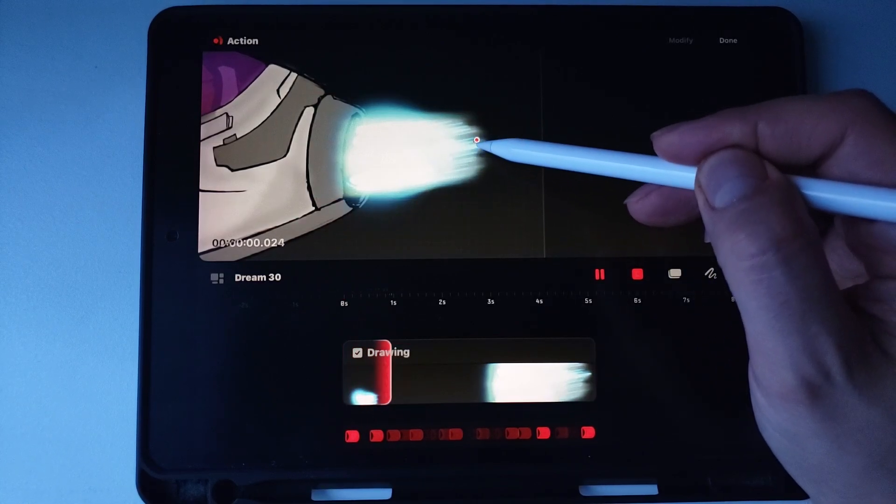
pyautogui.click(637, 274)
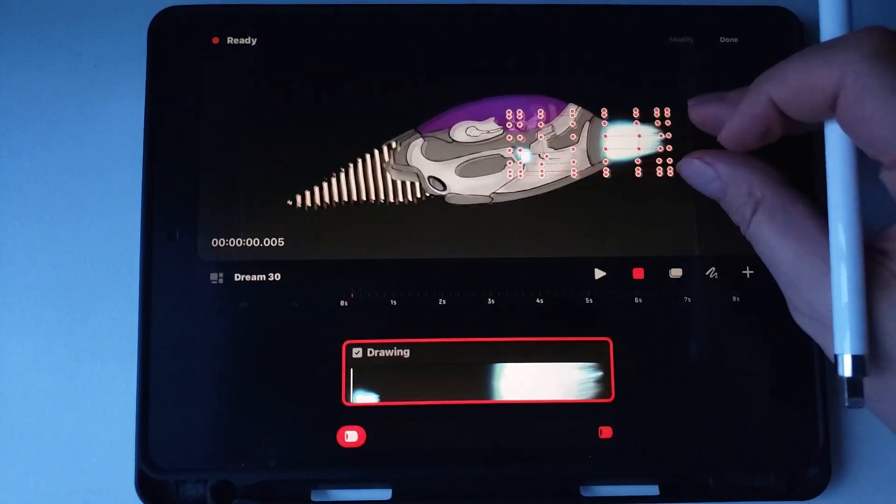
# Step: Record flicker warp keyframes over the full thruster-flame track, then play back and stop to review them
pyautogui.click(600, 273)
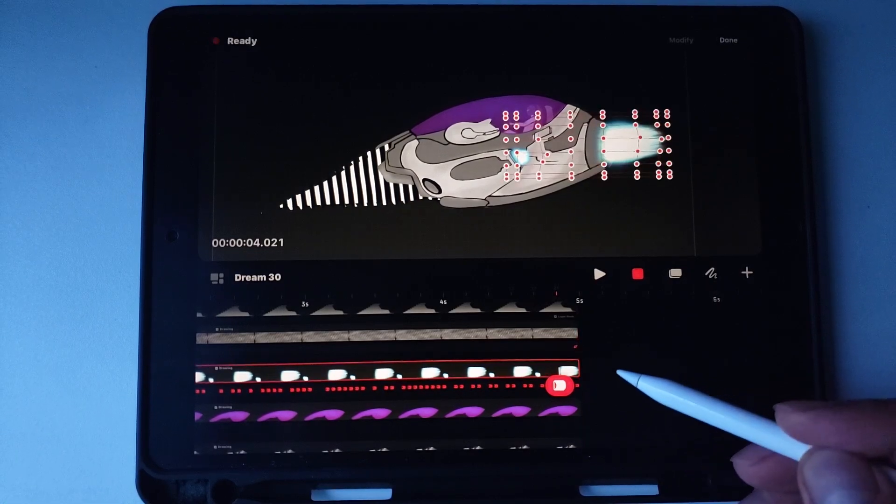
pyautogui.click(600, 273)
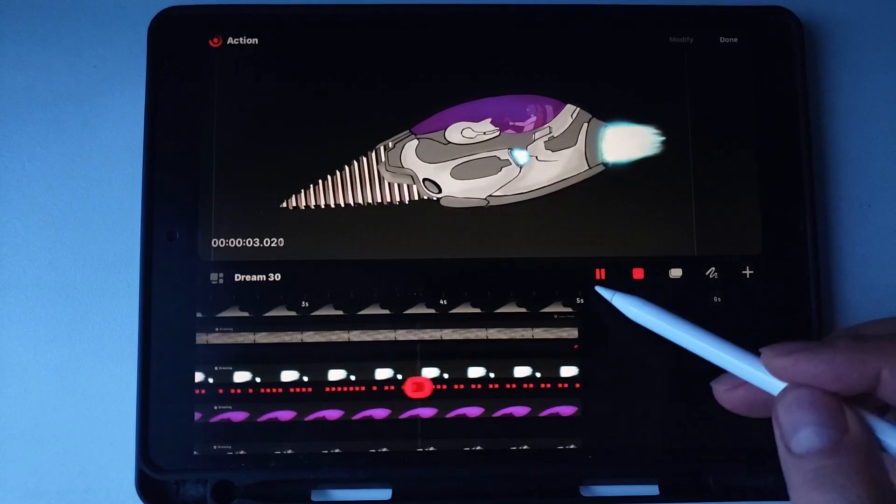
pyautogui.click(600, 273)
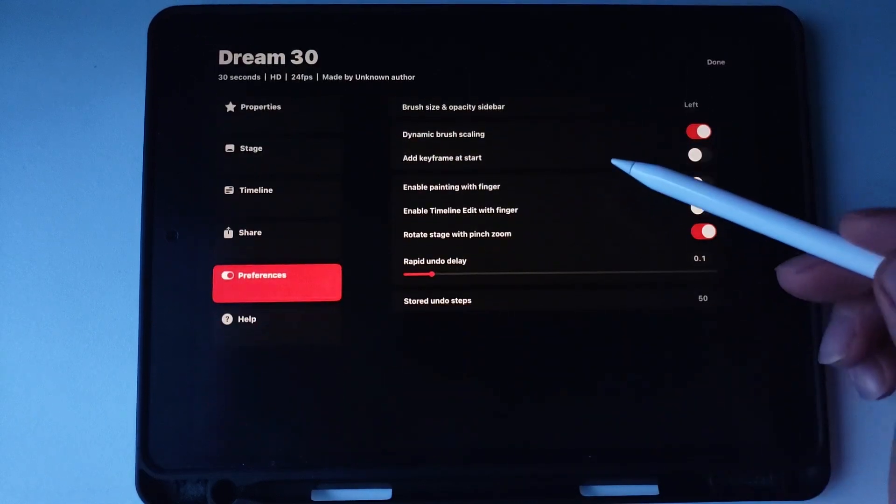
# Step: Toggle the add-keyframe-at-start preference, rewind the zoomed-out timeline and set the project to 6 s at 120 fps
pyautogui.click(278, 106)
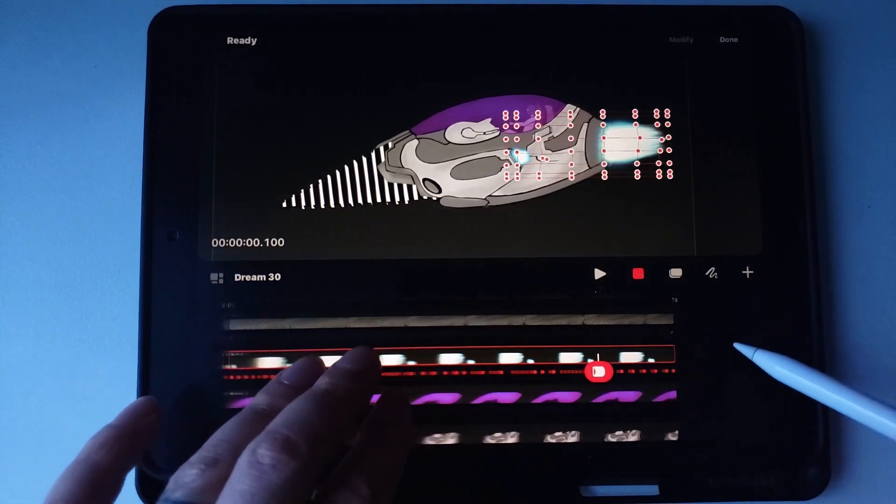
pyautogui.moveTo(600, 372); pyautogui.dragTo(289, 379)
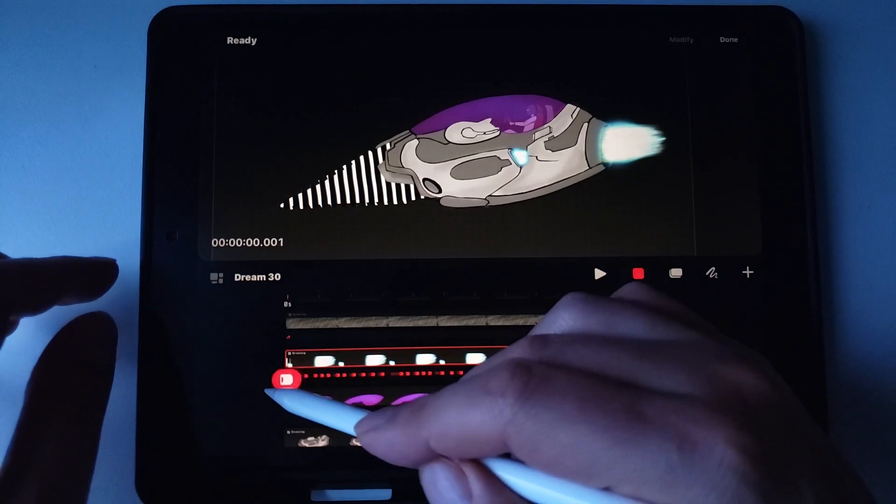
pyautogui.click(601, 274)
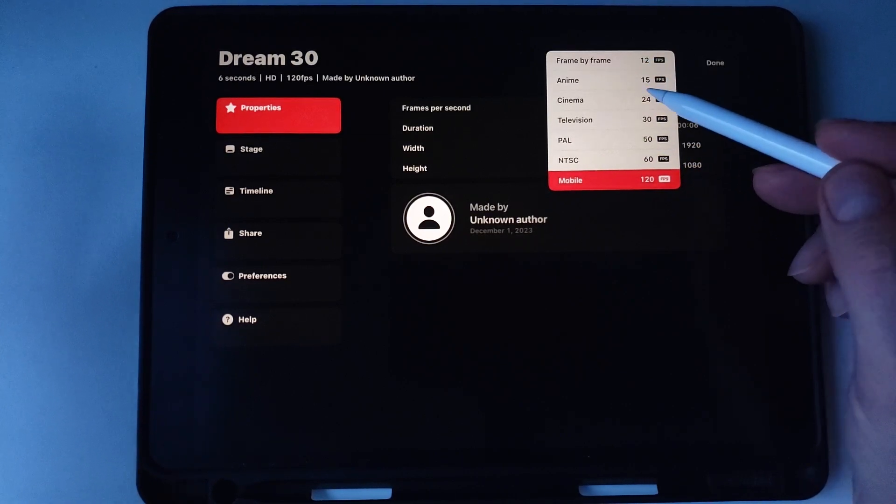
pyautogui.click(716, 62)
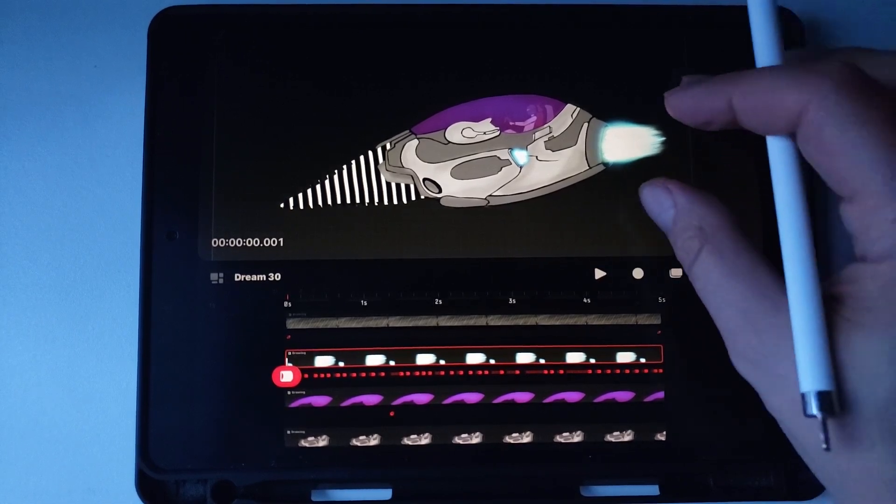
pyautogui.click(602, 274)
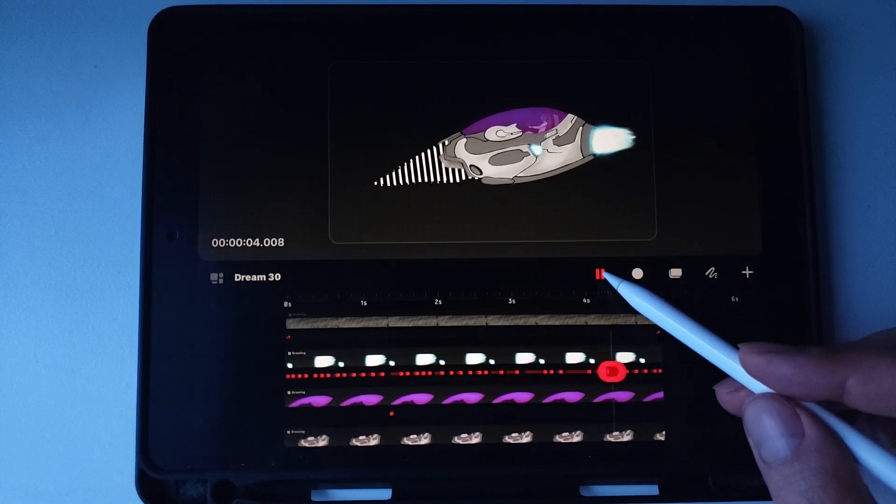
pyautogui.click(602, 274)
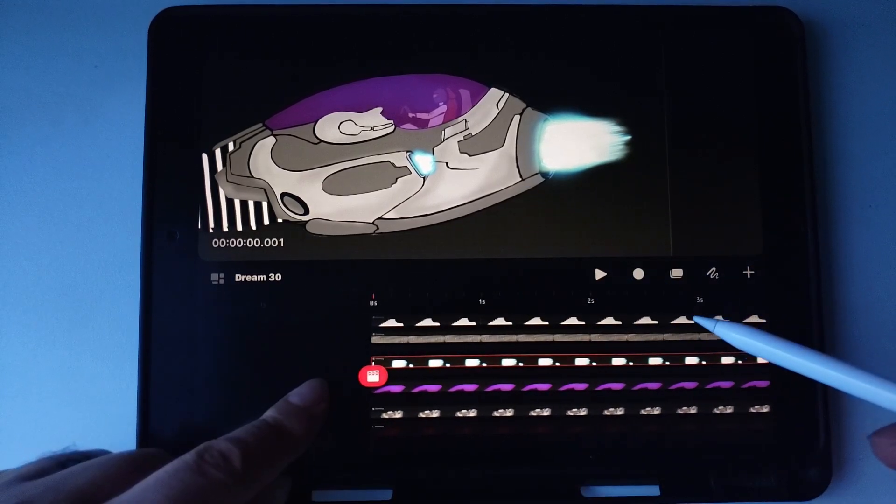
# Step: Select the ship's drawing tracks in Timeline Edit and group them into a single Group track
pyautogui.click(677, 275)
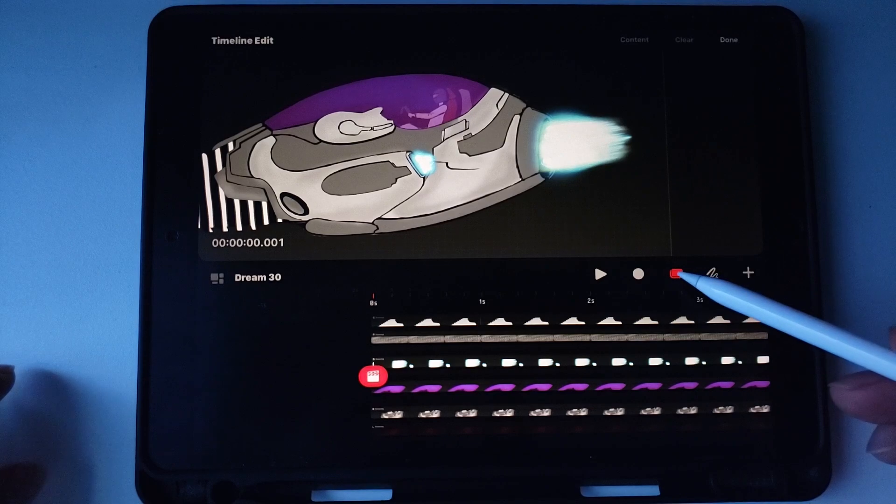
pyautogui.click(676, 274)
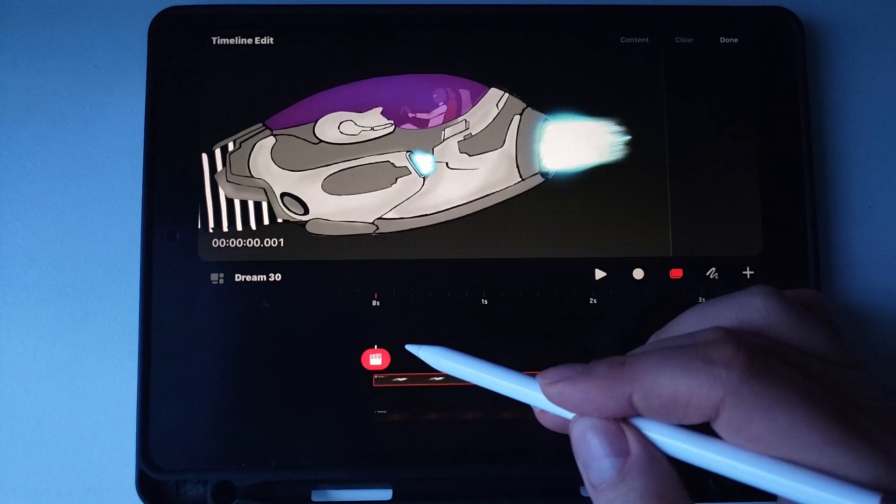
pyautogui.click(376, 359)
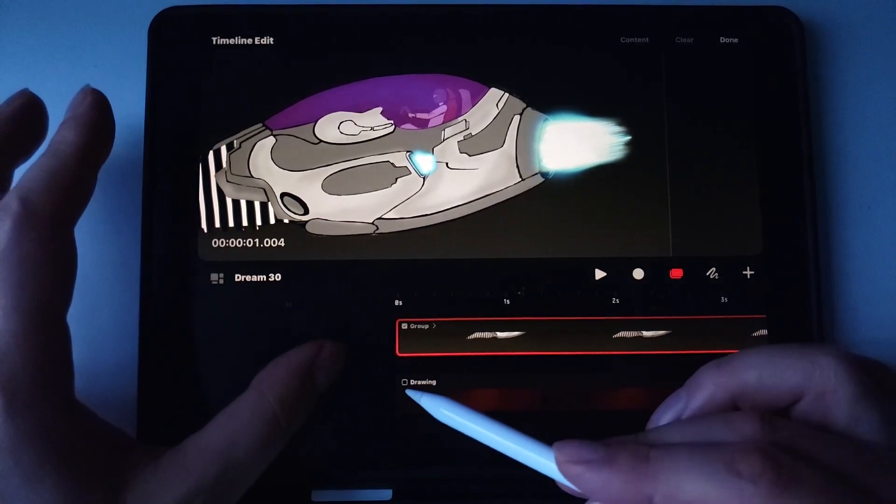
# Step: Leave Timeline Edit, select the ship Group track over the orange background and bring up its options
pyautogui.click(405, 382)
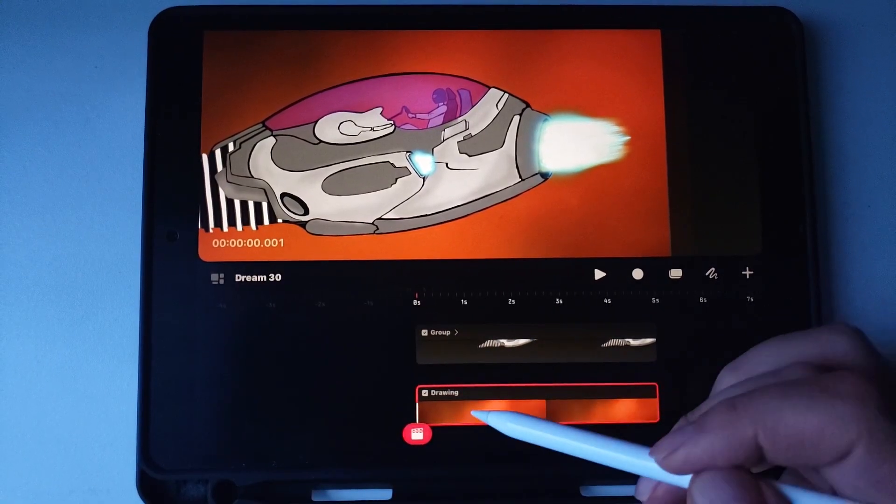
pyautogui.click(474, 401)
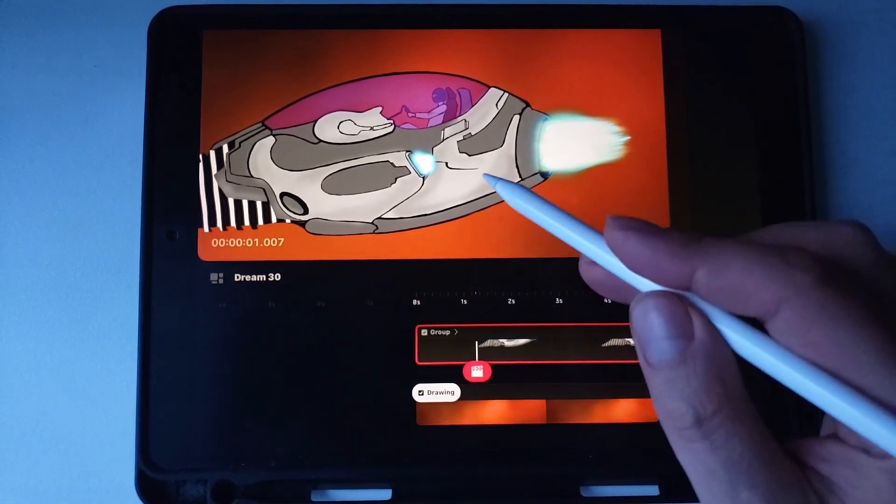
pyautogui.click(480, 342)
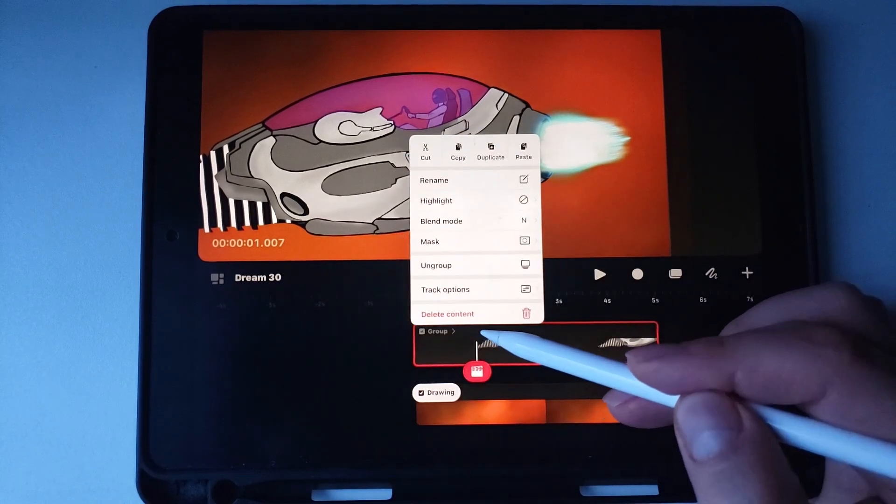
pyautogui.click(436, 201)
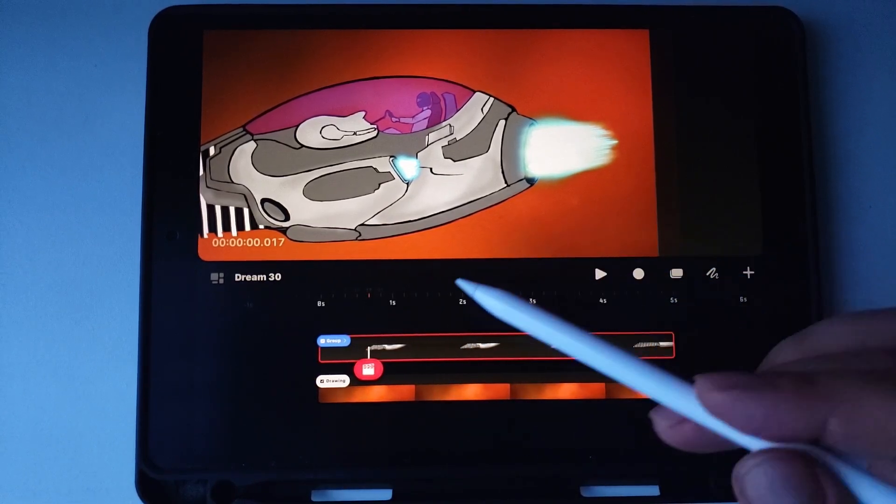
# Step: Enter the ship group and add an HSB live filter to the thruster-flame drawing track
pyautogui.click(334, 340)
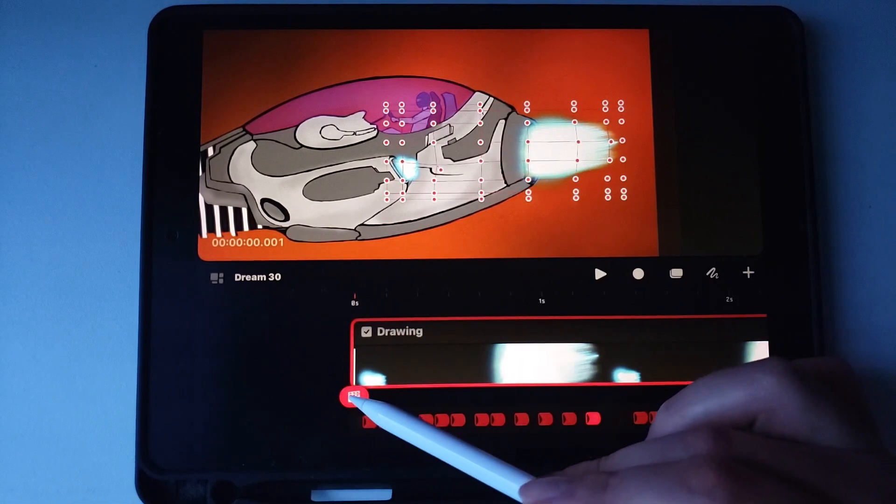
pyautogui.click(353, 396)
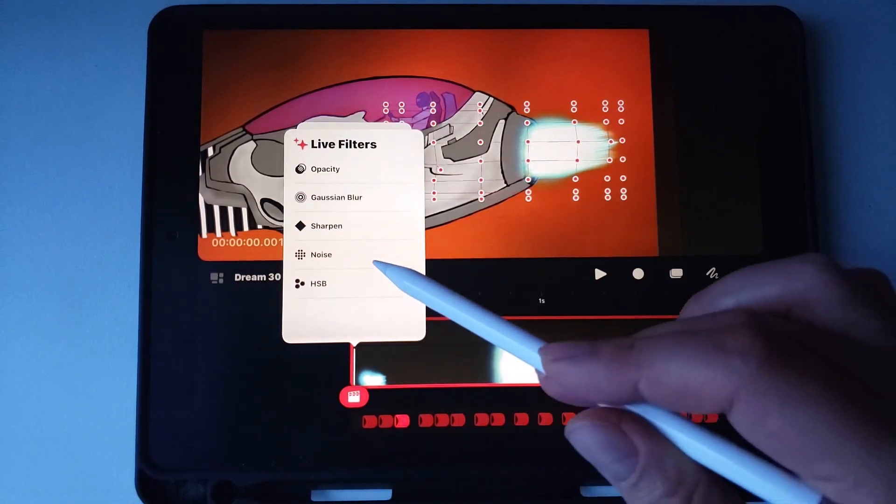
pyautogui.click(318, 284)
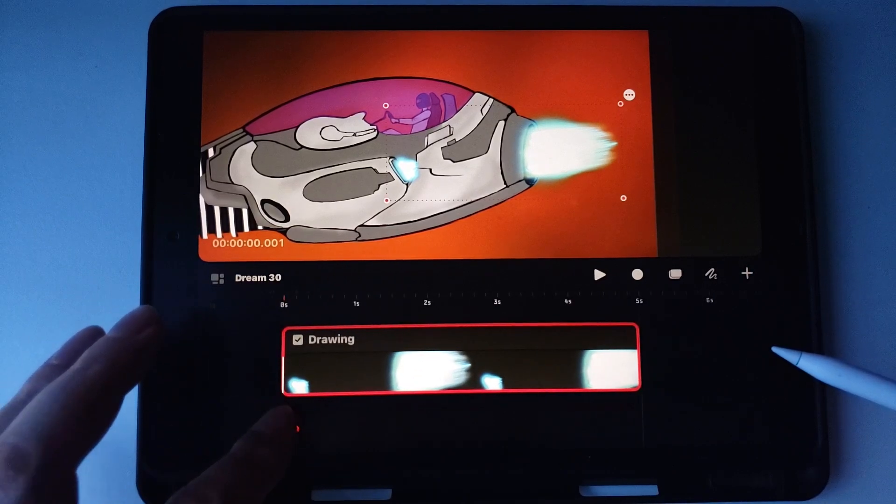
# Step: Record the flame's HSB brightness rising to 61% then 48% and saturation settling near 48%
pyautogui.click(287, 429)
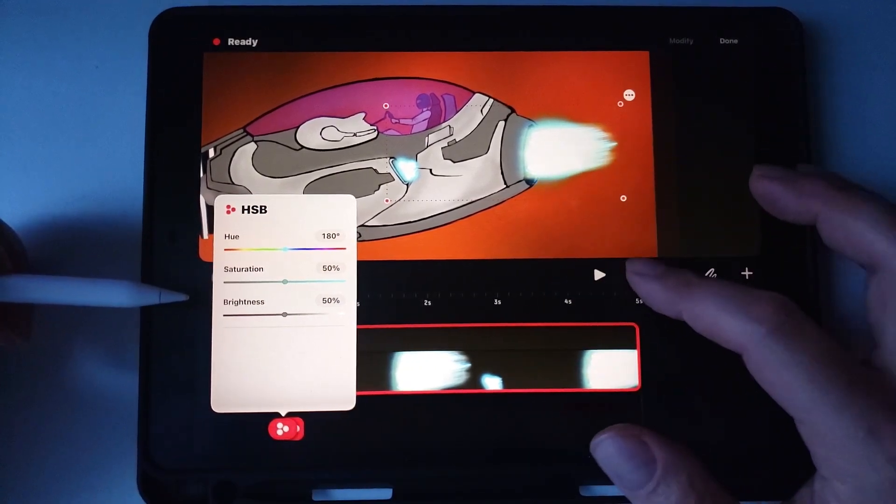
pyautogui.moveTo(282, 315); pyautogui.dragTo(299, 315)
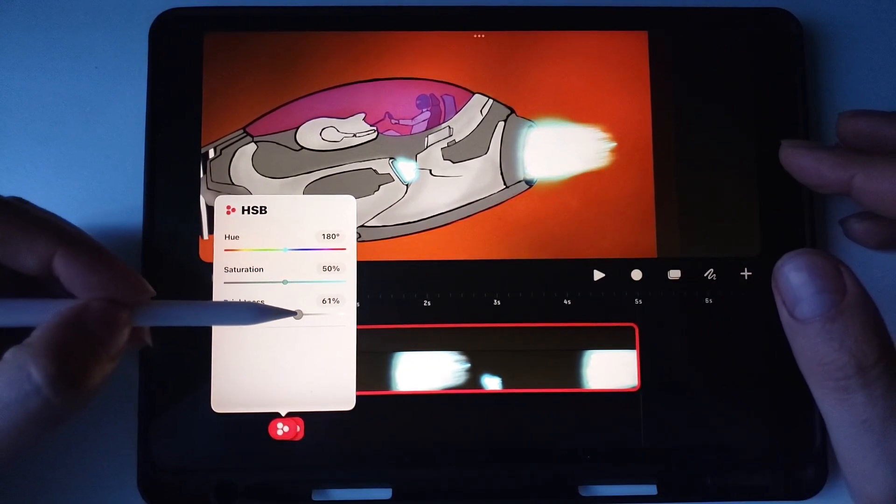
pyautogui.moveTo(300, 314); pyautogui.dragTo(281, 315)
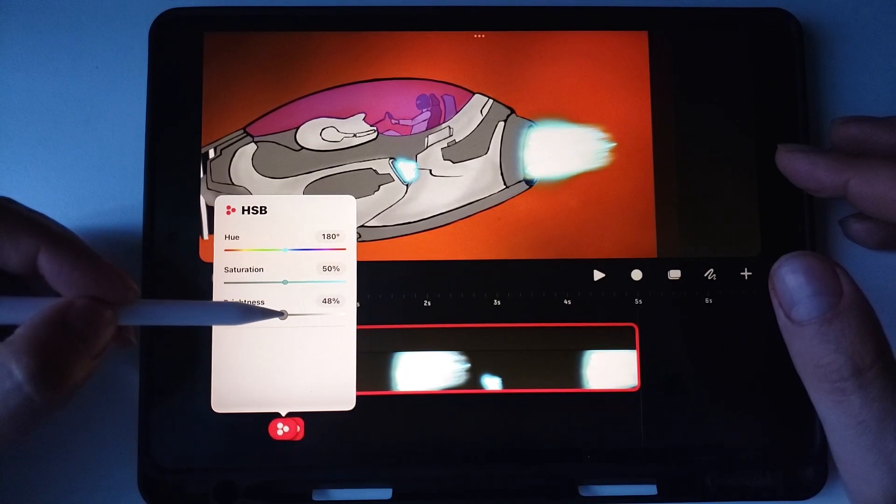
pyautogui.moveTo(284, 282); pyautogui.dragTo(280, 282)
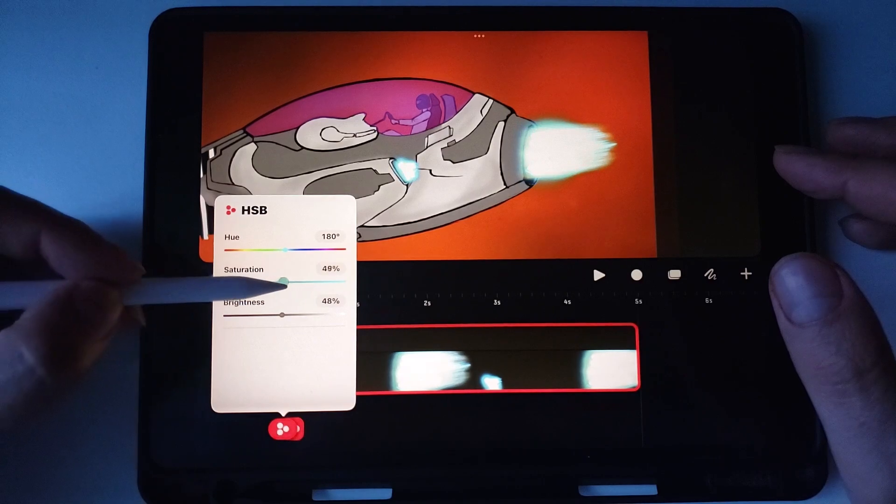
pyautogui.moveTo(284, 281); pyautogui.dragTo(282, 281)
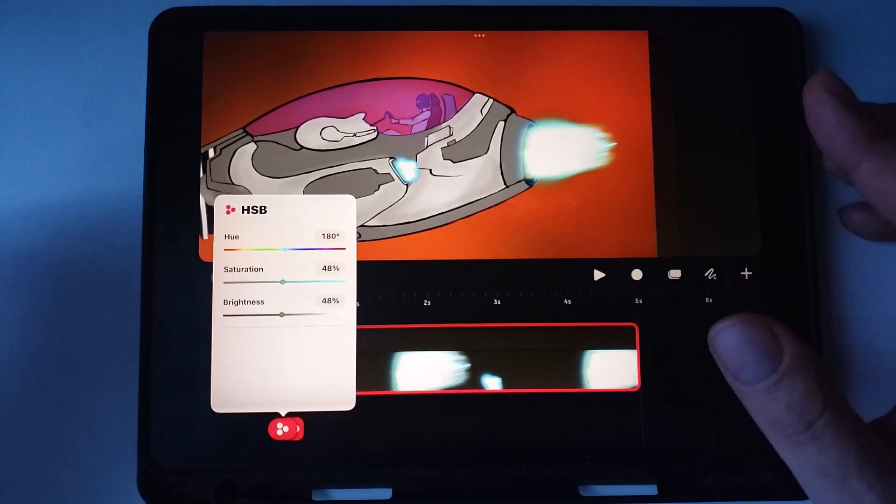
pyautogui.moveTo(281, 281); pyautogui.dragTo(288, 281)
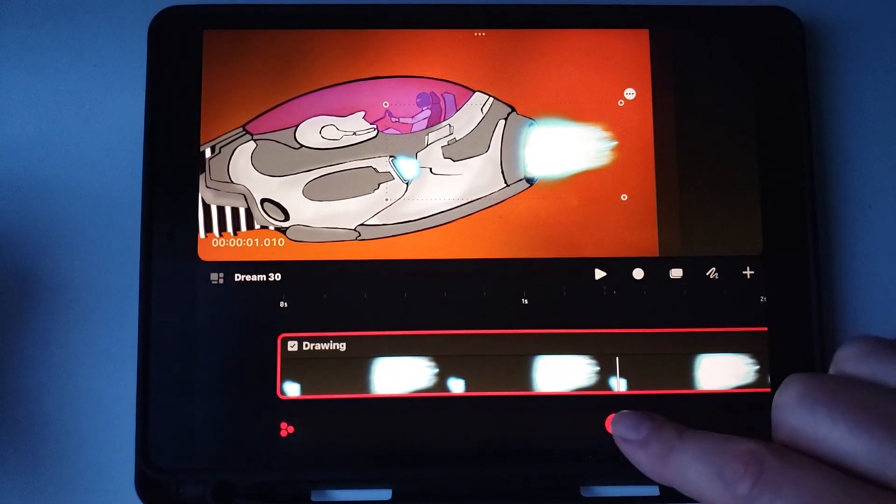
# Step: Expand the recorded HSB keyframes, set one to 88% saturation and 77% brightness, and exit the group
pyautogui.click(619, 424)
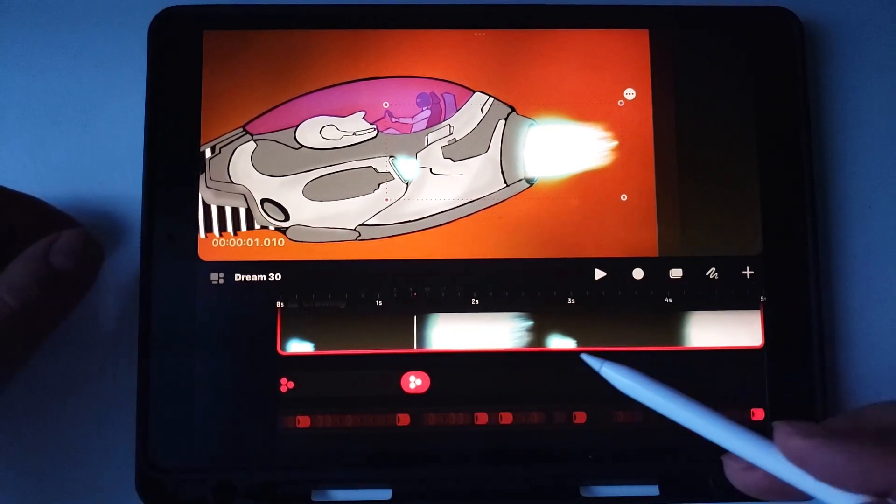
pyautogui.click(414, 382)
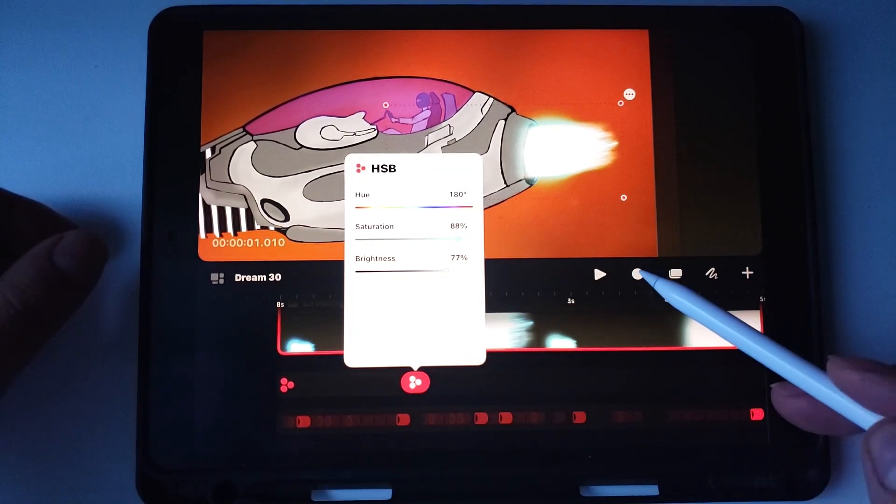
pyautogui.click(639, 274)
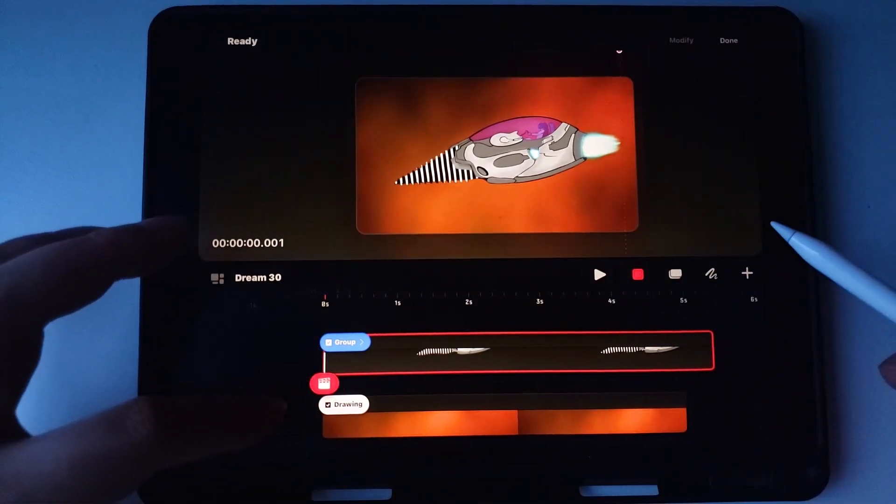
# Step: Record Move and Scale keyframes at 0 s and about 4 s so the ship travels to the lower left while shrinking
pyautogui.click(345, 341)
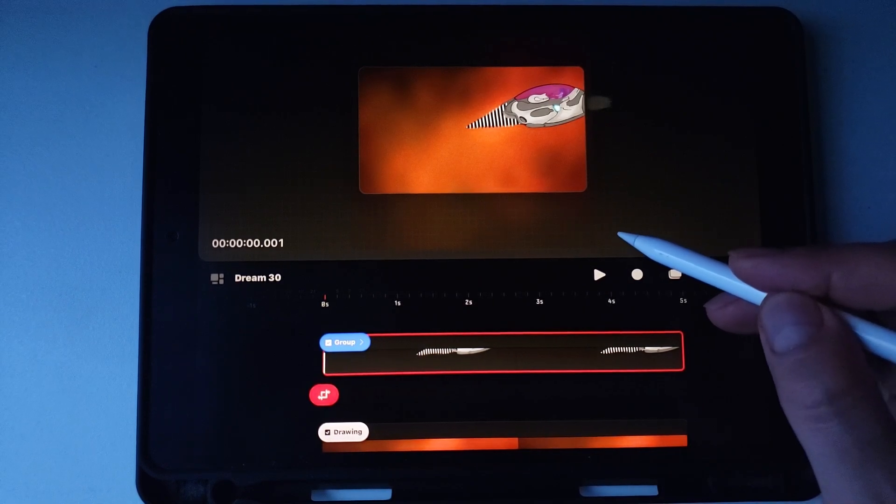
pyautogui.click(531, 106)
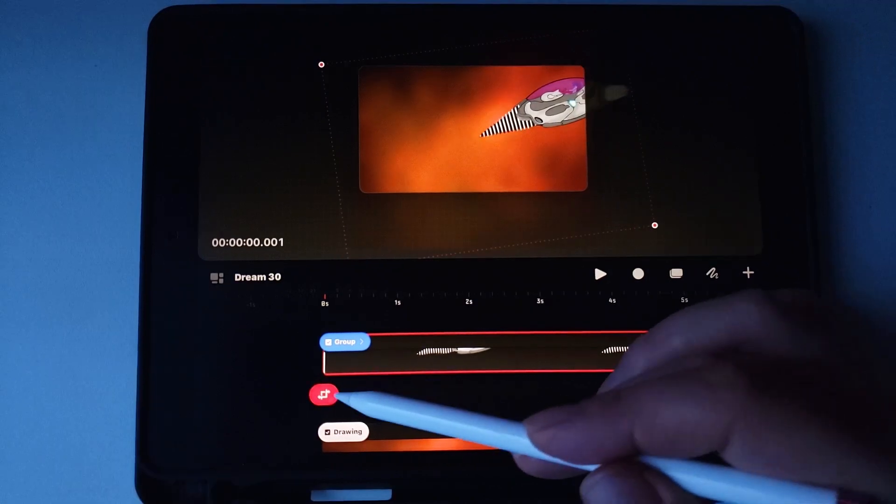
pyautogui.moveTo(323, 394); pyautogui.dragTo(683, 391)
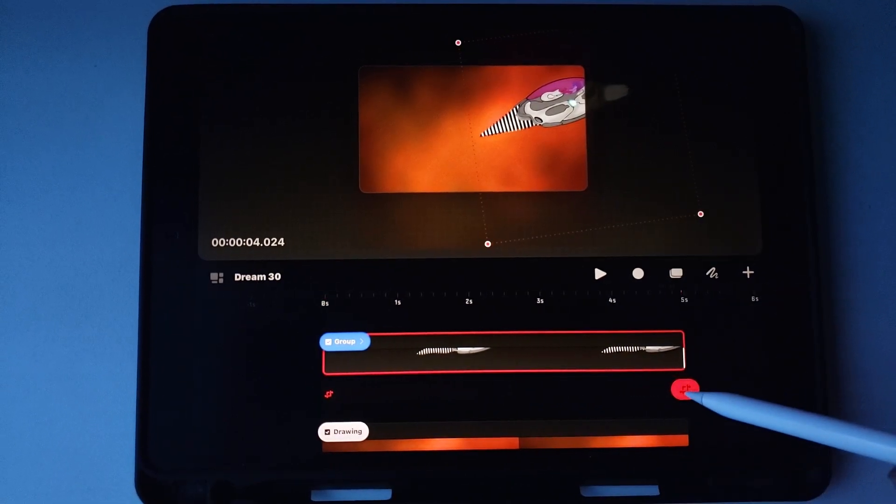
pyautogui.click(686, 389)
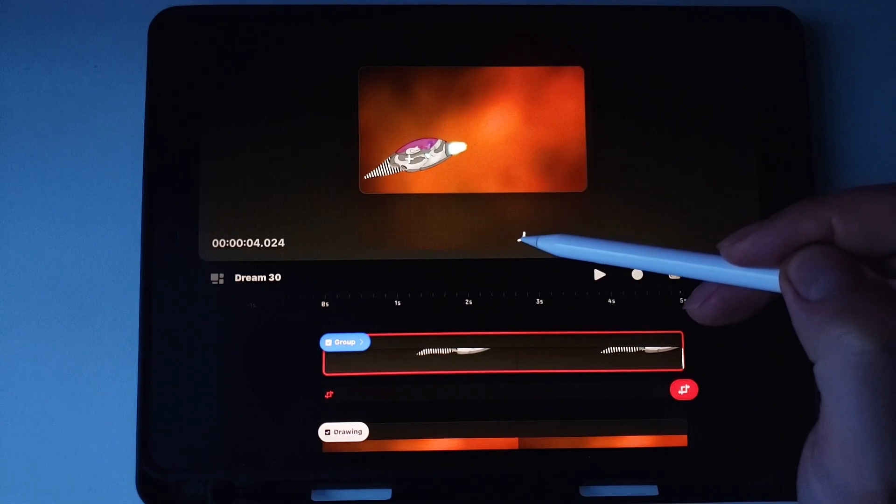
pyautogui.click(517, 237)
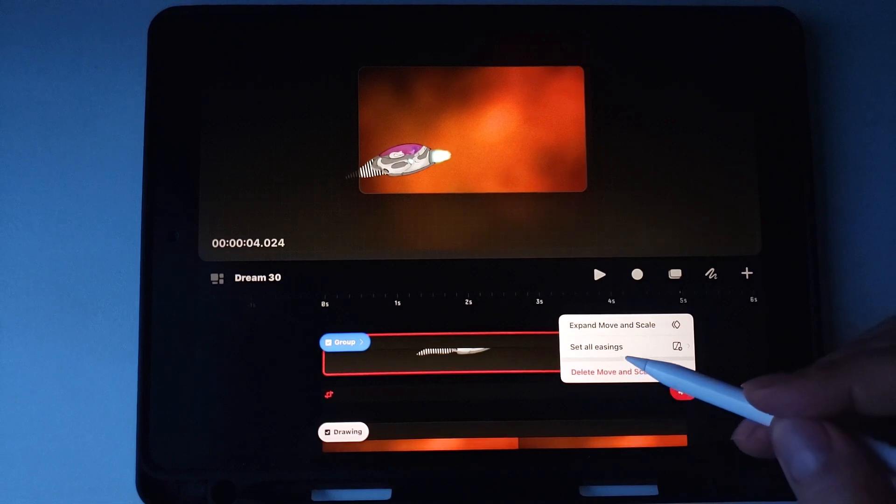
# Step: Set all easings on the ship's move-and-scale keyframes to an ease option instead of constant speed
pyautogui.click(597, 346)
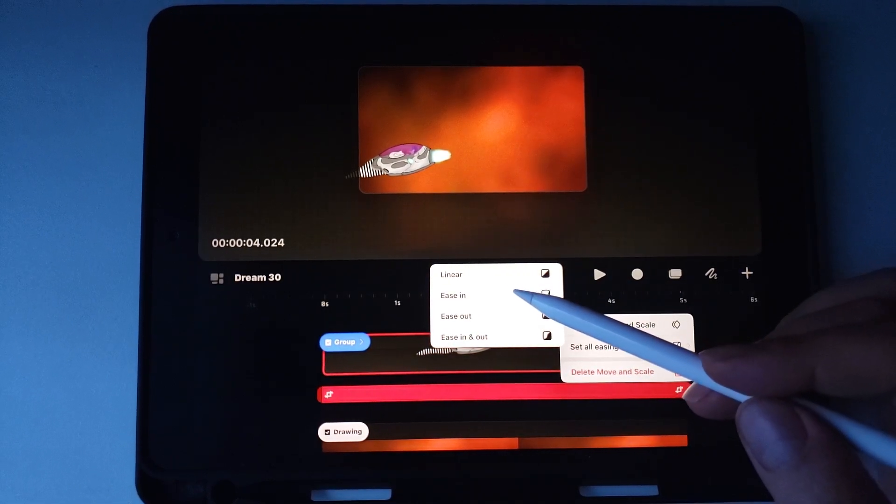
pyautogui.click(456, 317)
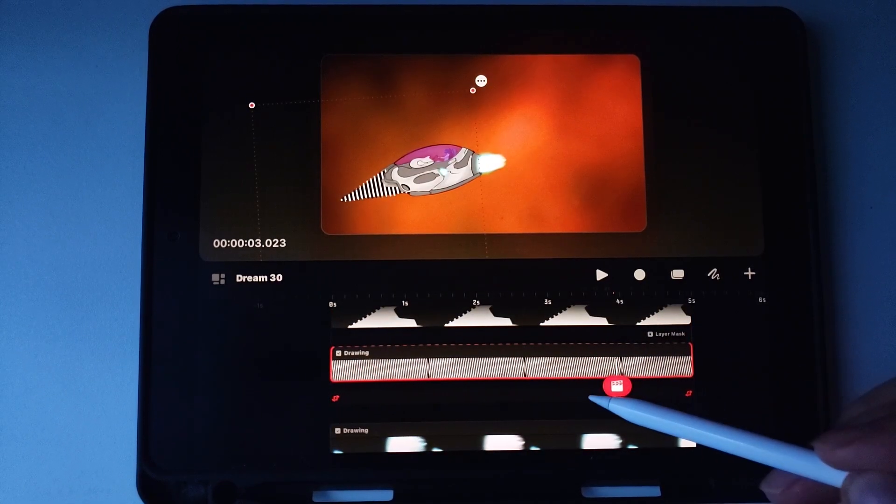
pyautogui.click(617, 385)
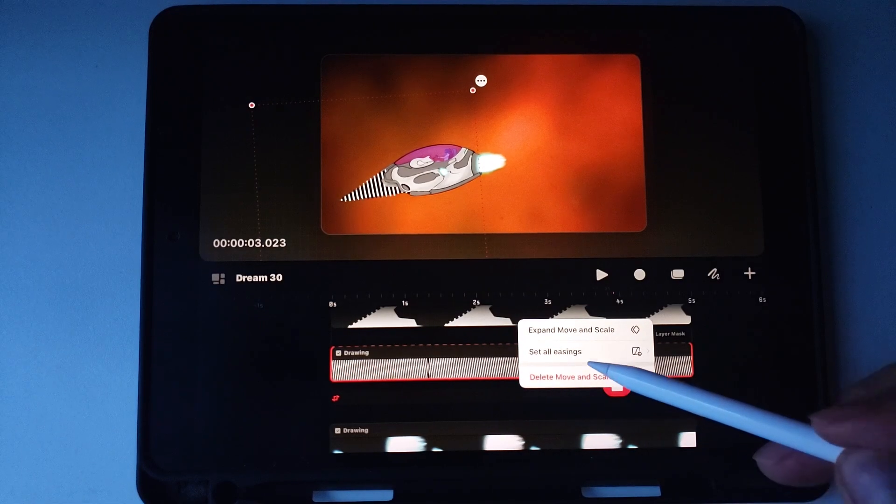